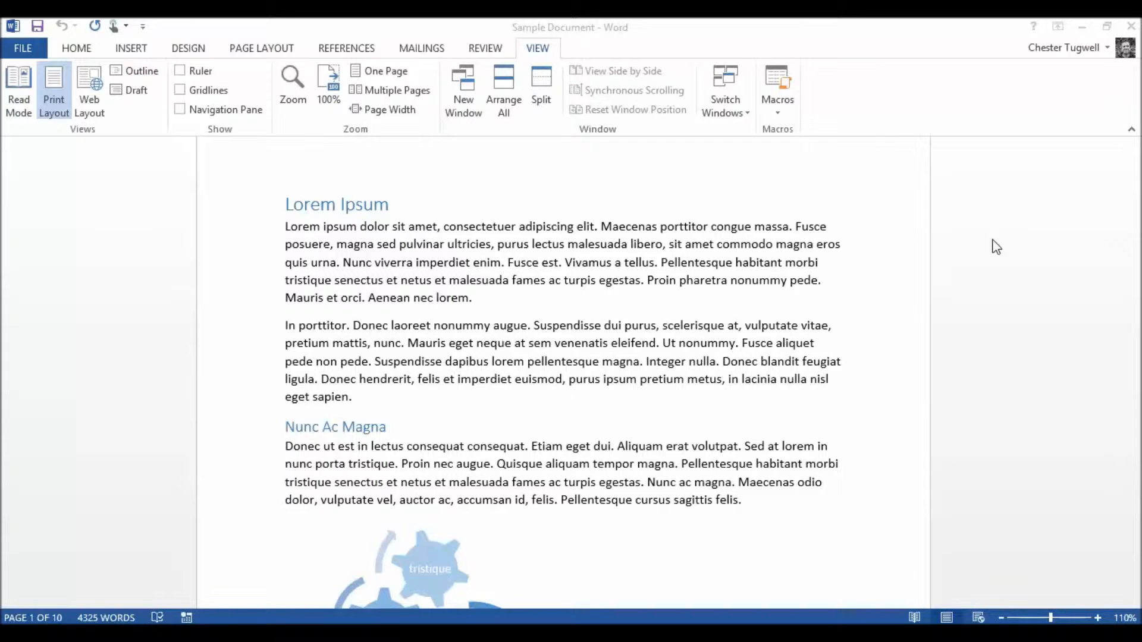
mouse_move(1012, 236)
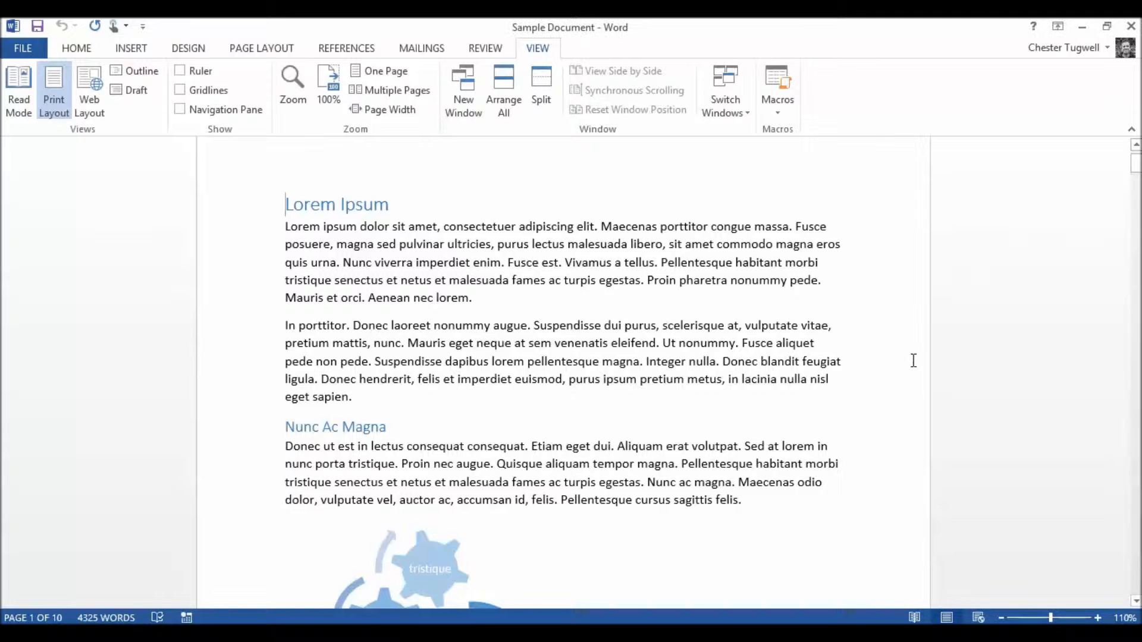
Switch the sample document into Read Mode from the View tab.
scroll(down, 3)
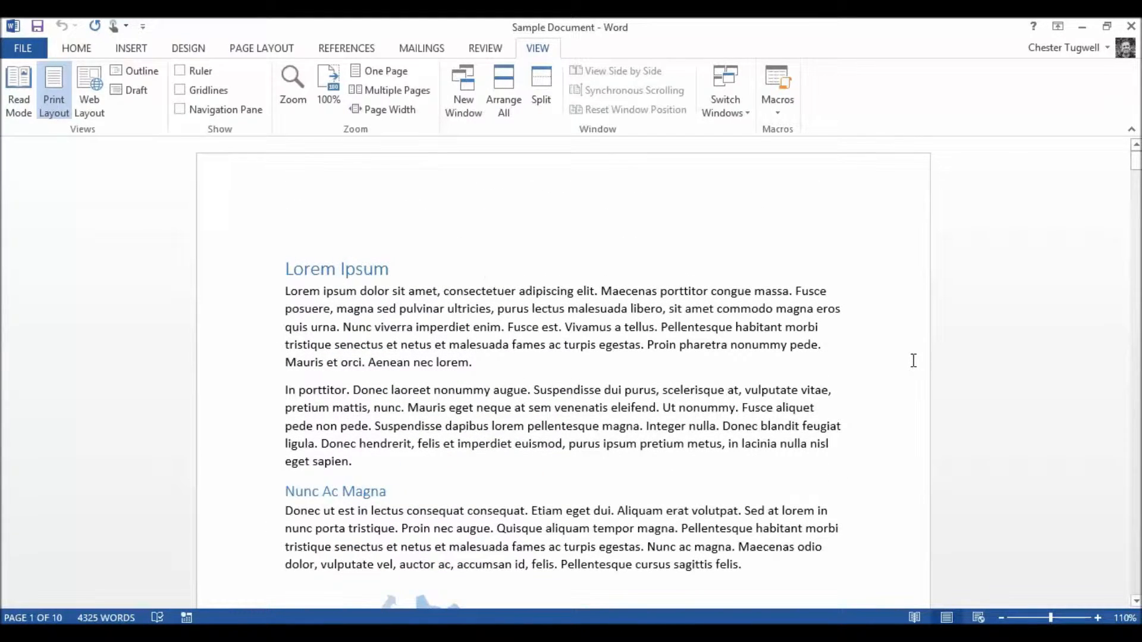
click(286, 269)
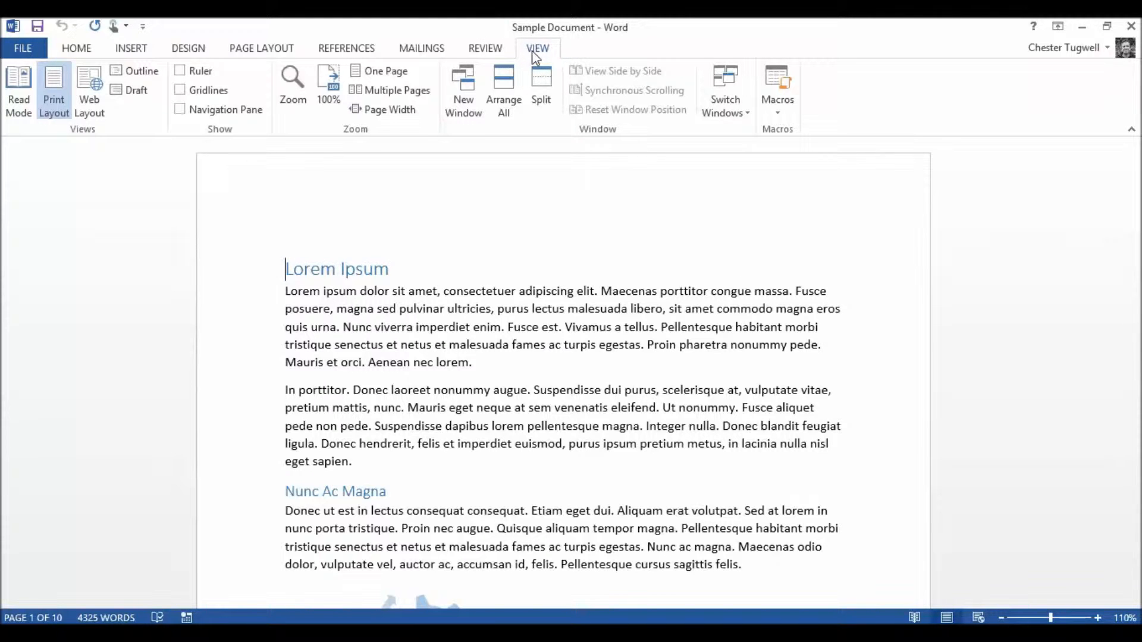
scroll(down, 3)
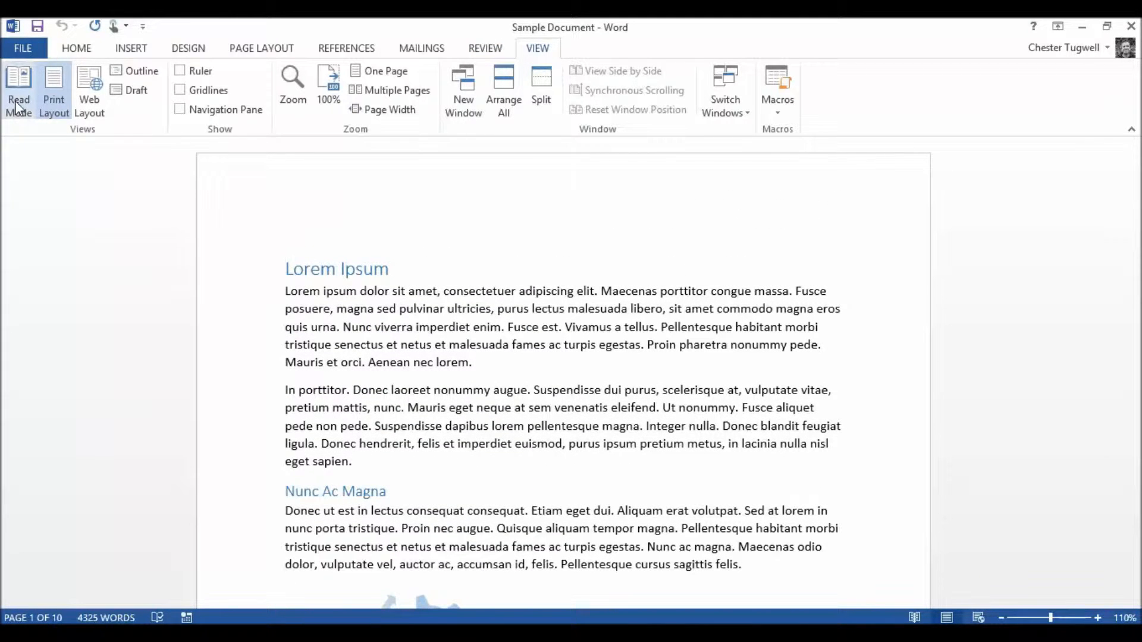
click(18, 87)
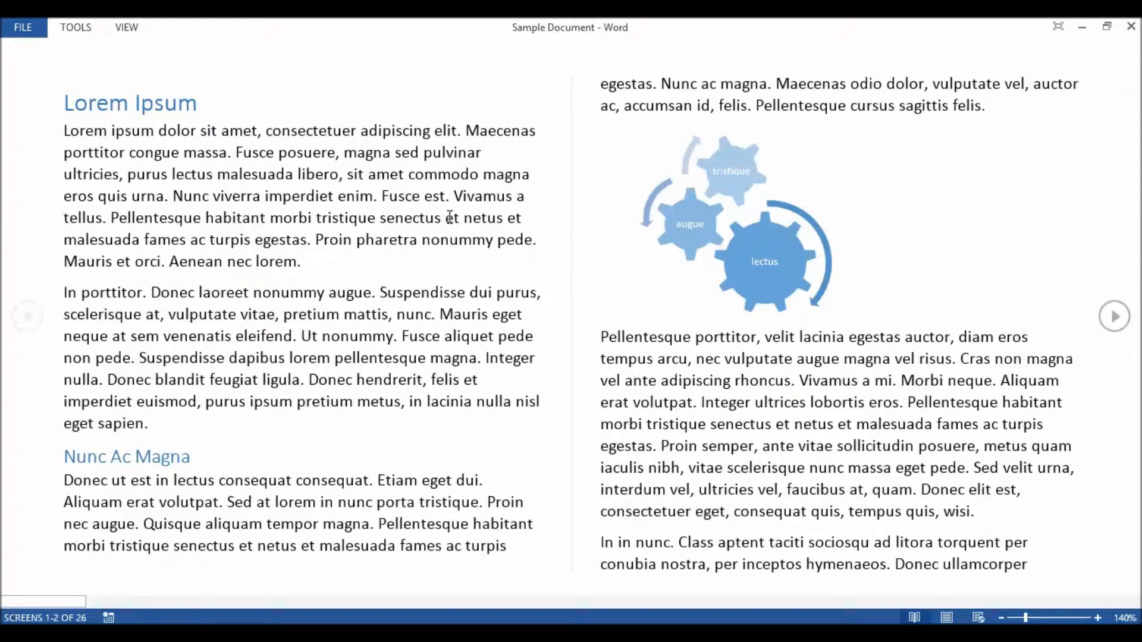
mouse_move(1094, 333)
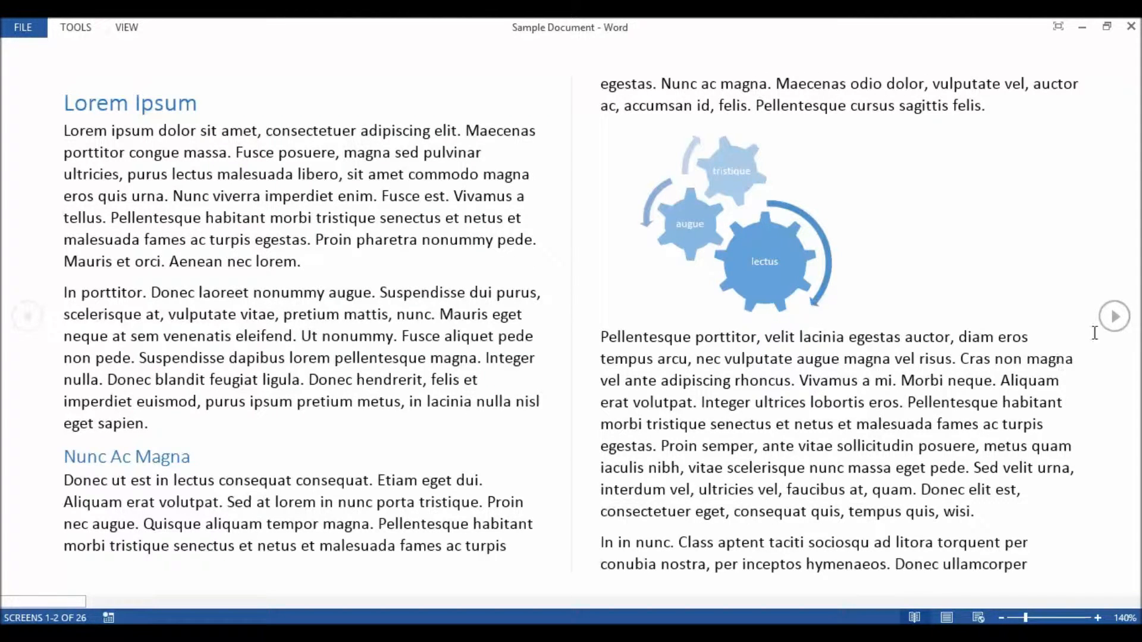
mouse_move(1114, 316)
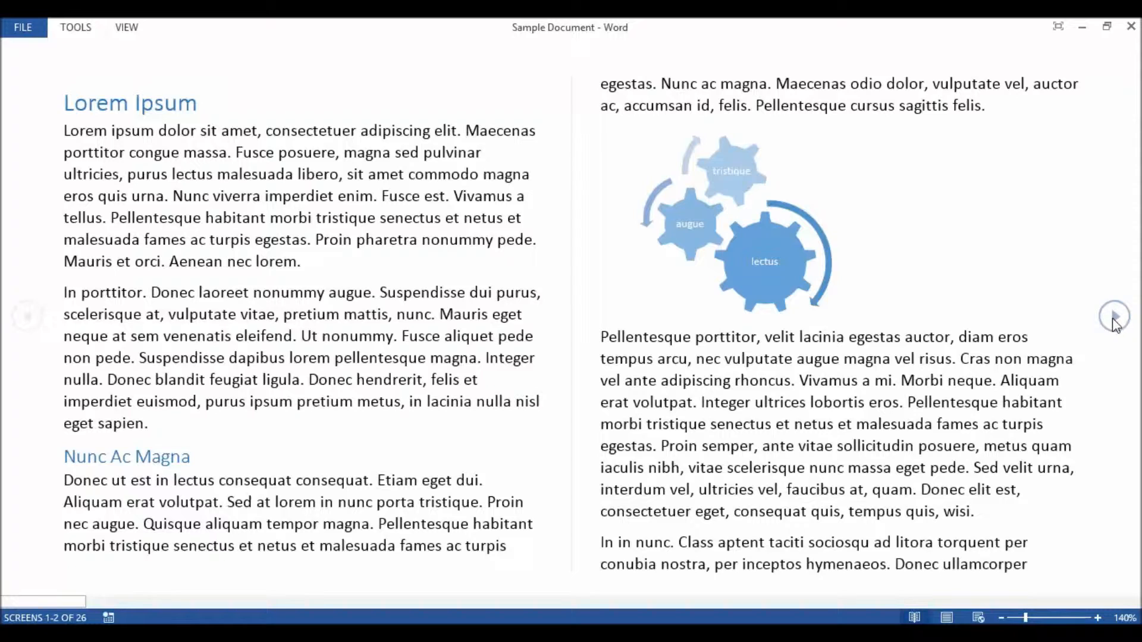
Page through the Read Mode screens past the chart, video and butterfly picture to screens 7–8.
click(1114, 317)
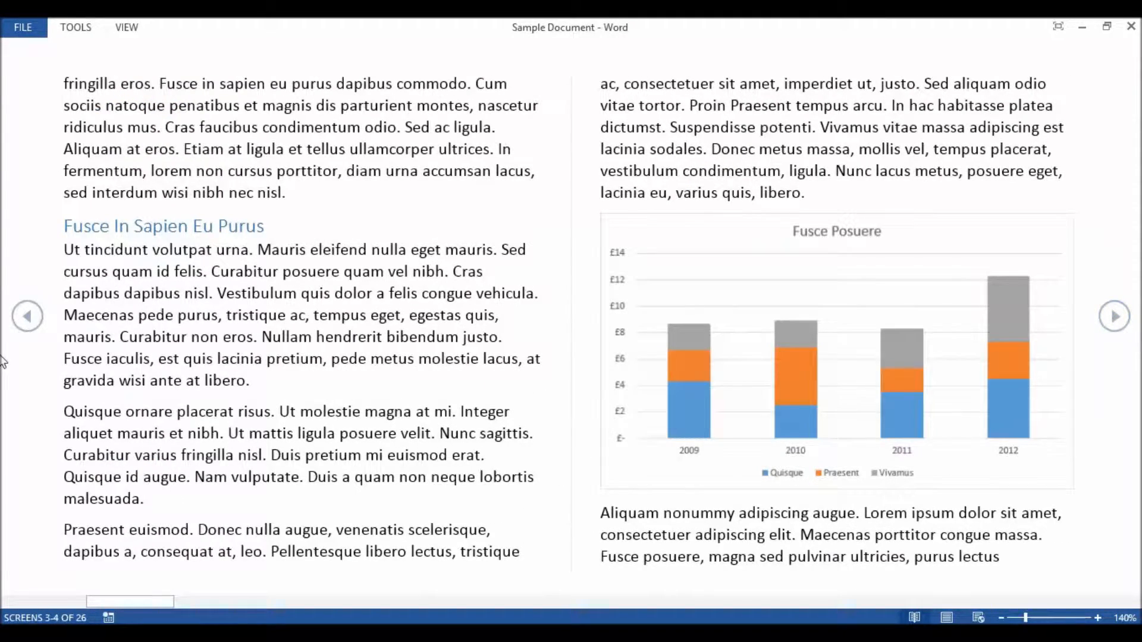
click(28, 316)
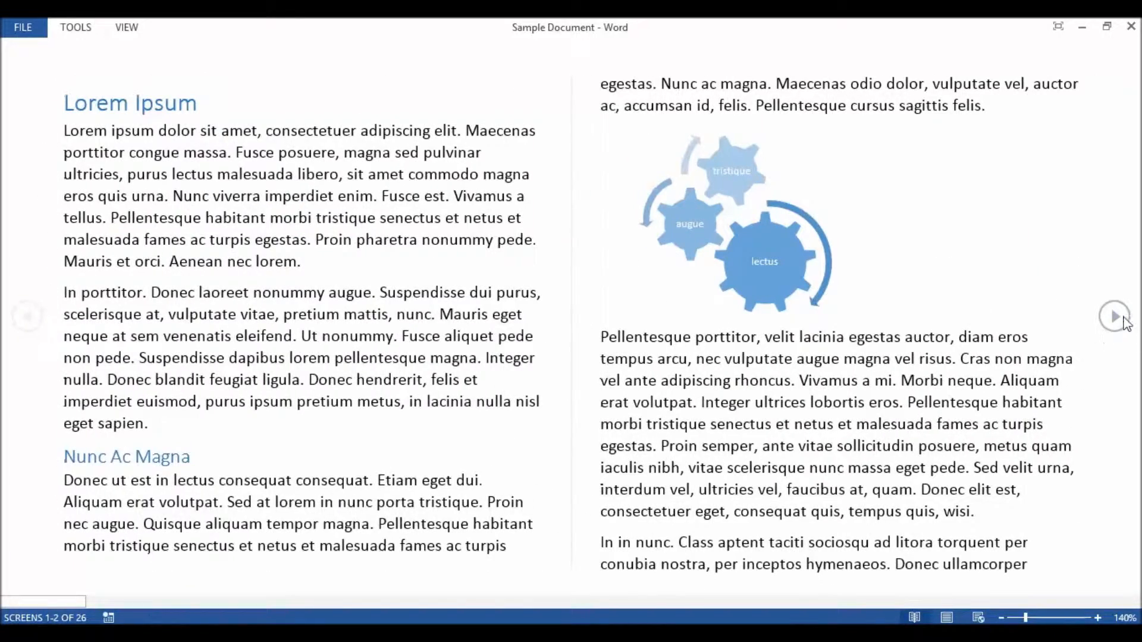
click(1114, 316)
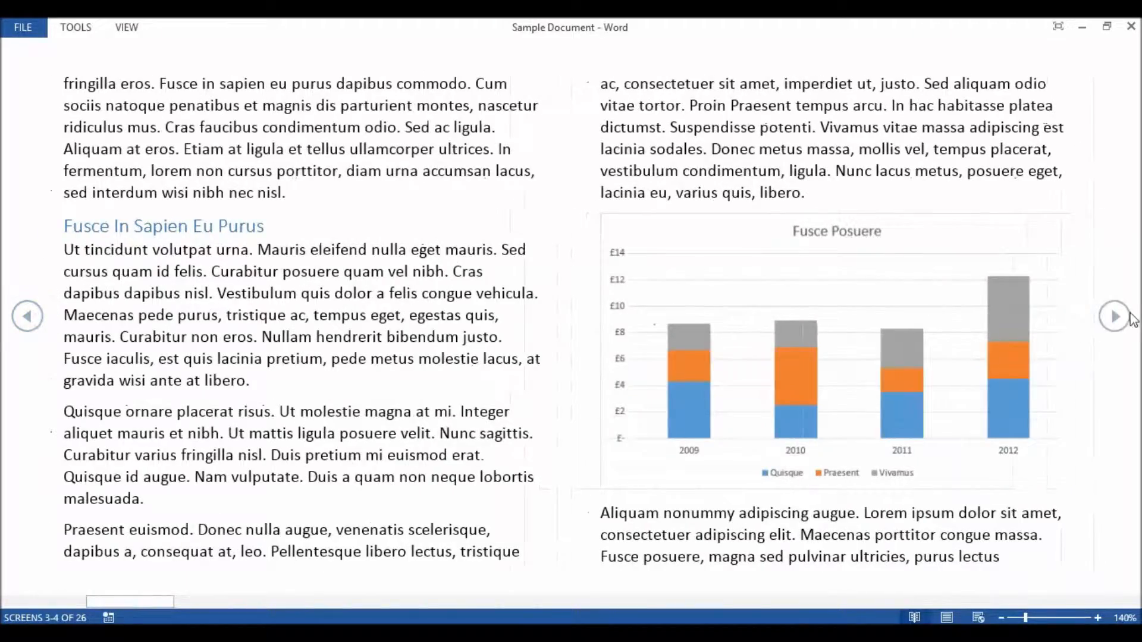
click(1115, 317)
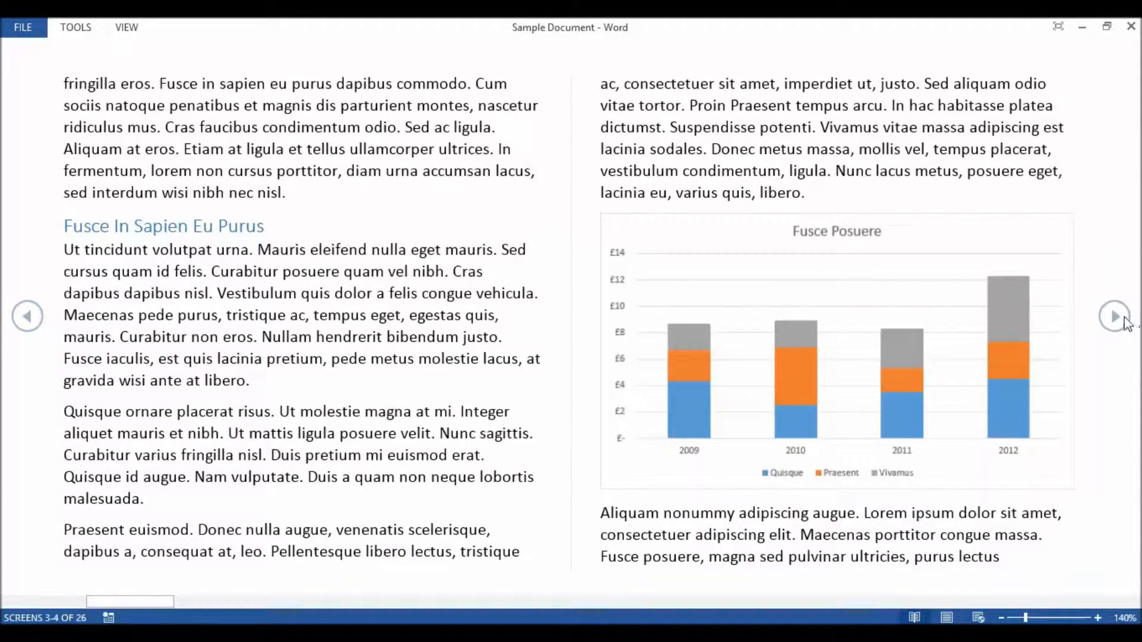
click(1116, 317)
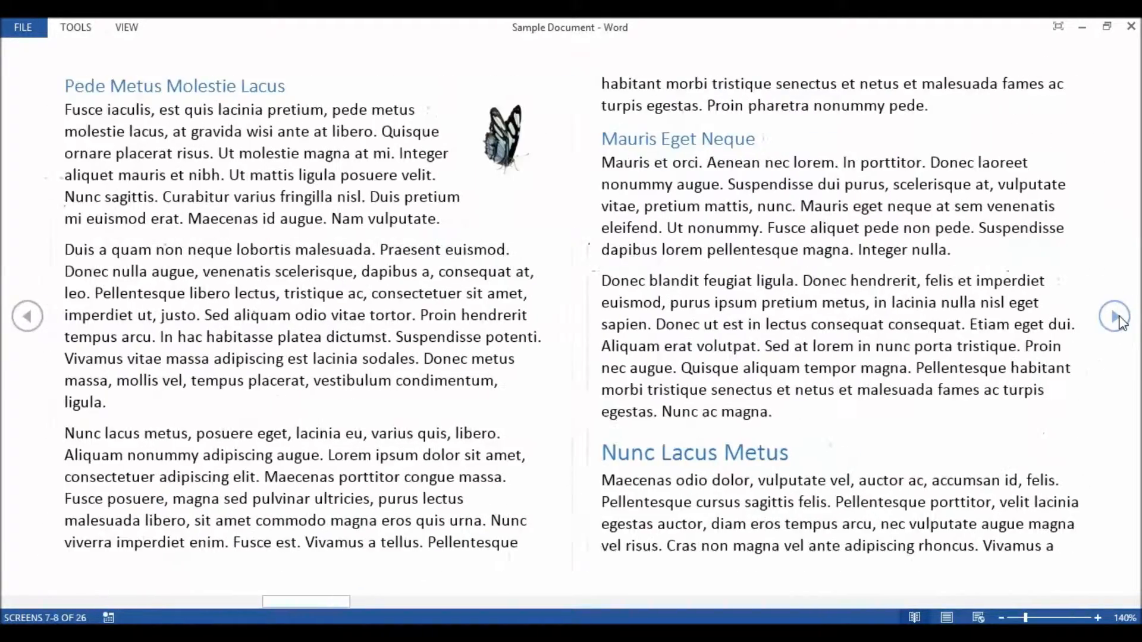
click(1115, 317)
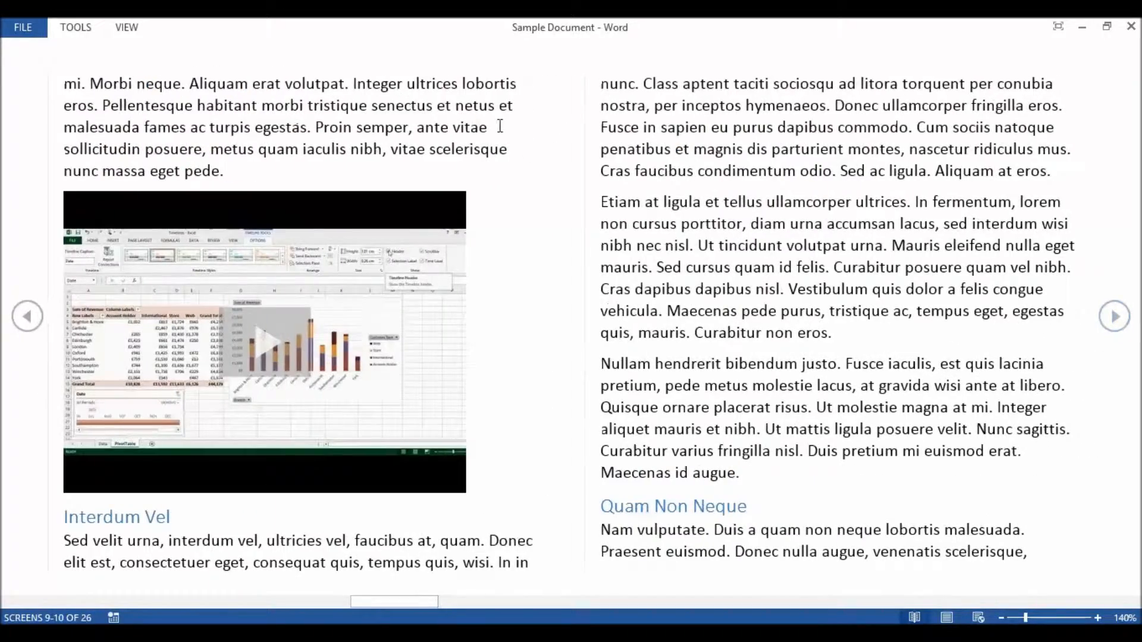
click(1115, 316)
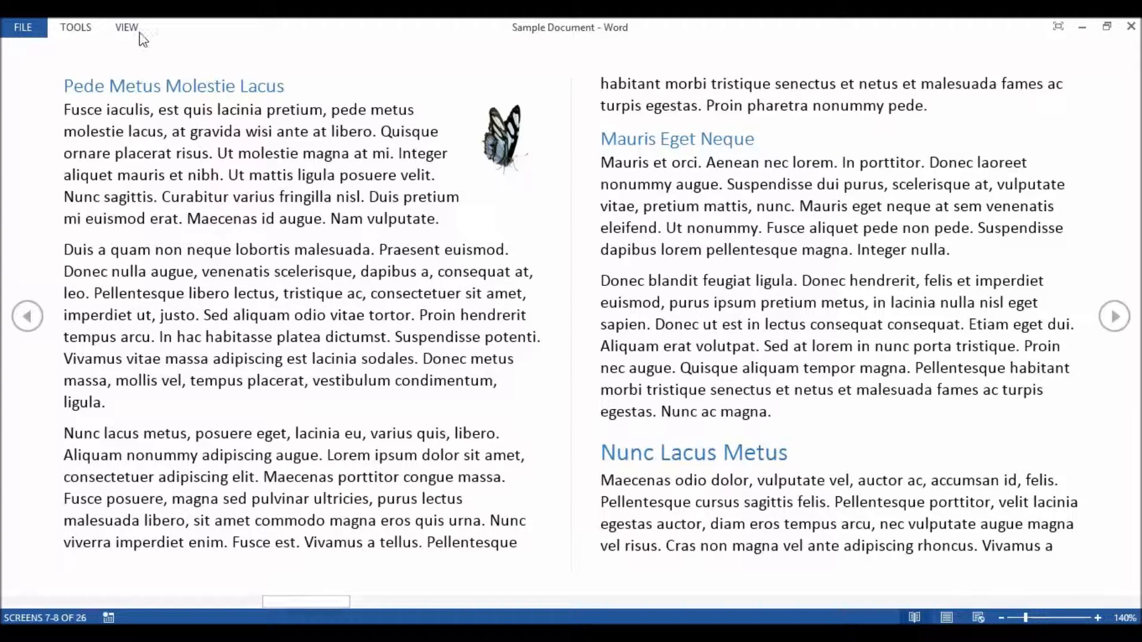
click(126, 27)
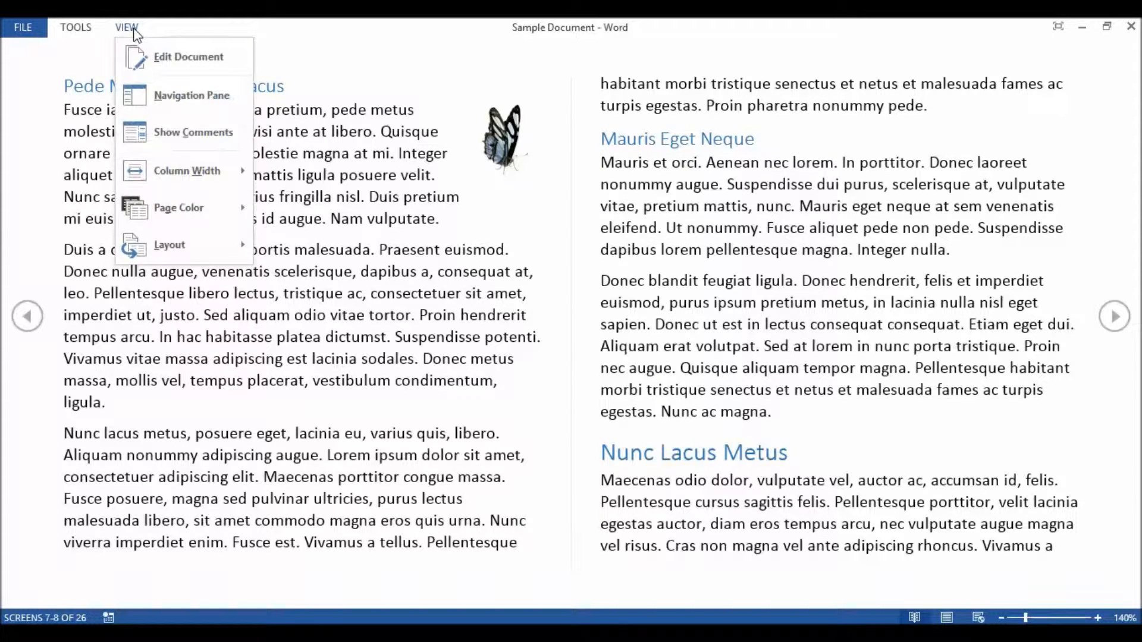
mouse_move(169, 245)
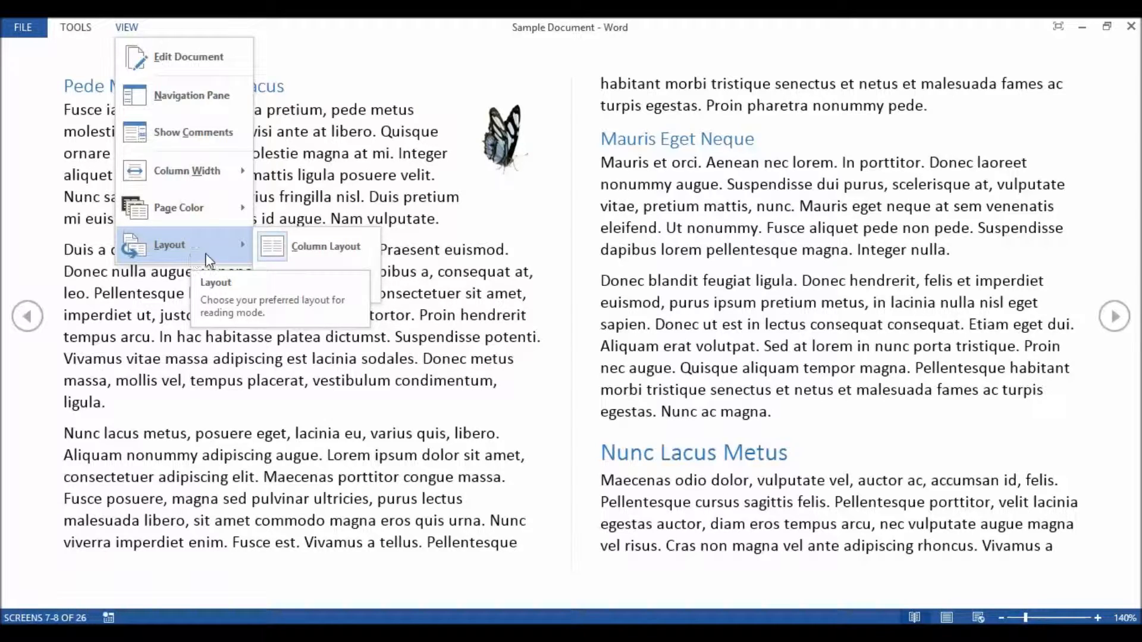
click(326, 247)
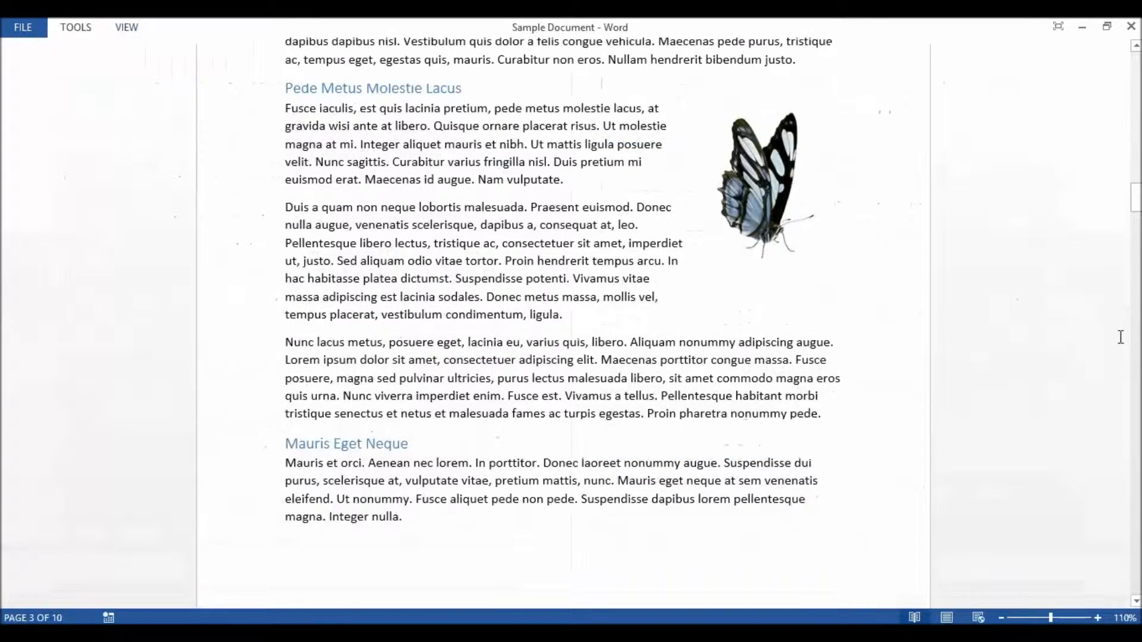
scroll(down, 3)
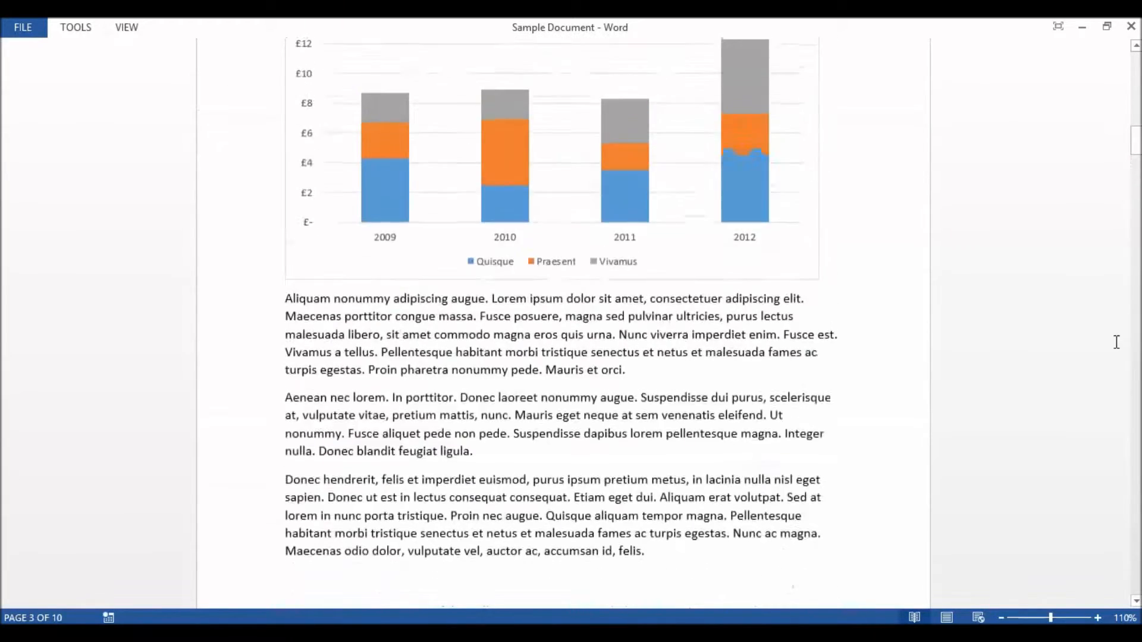
scroll(down, 3)
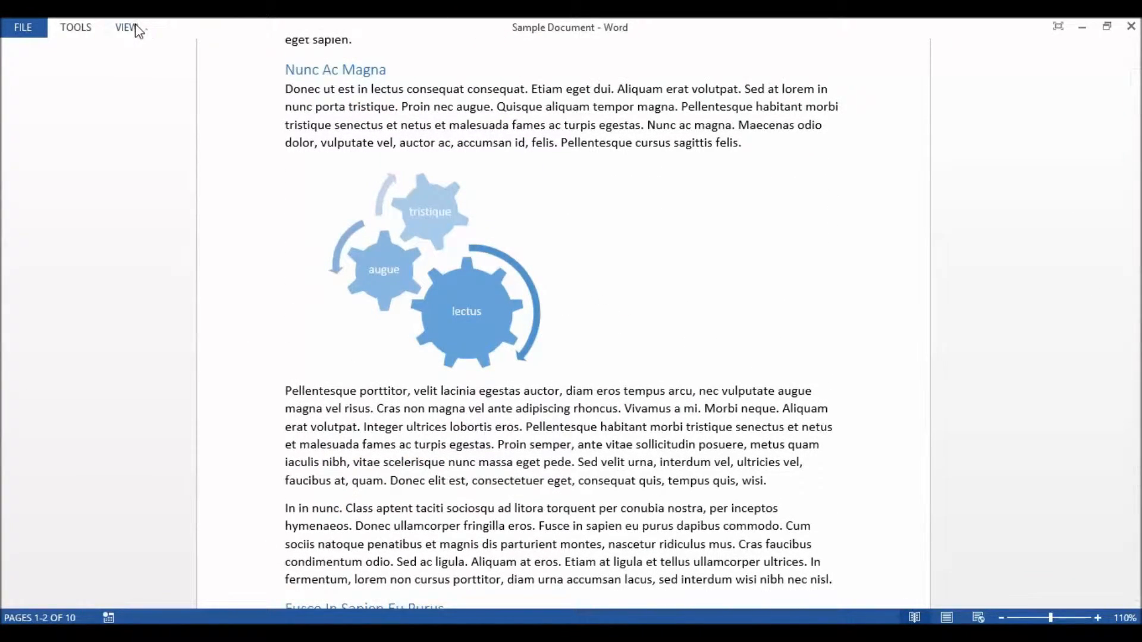
click(126, 27)
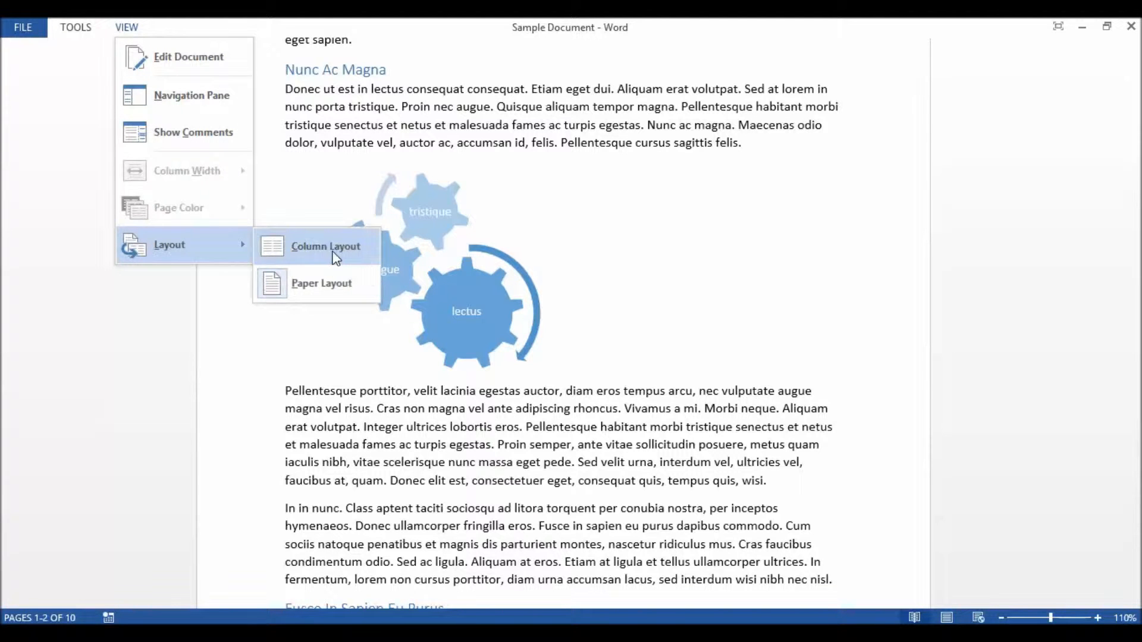
click(326, 246)
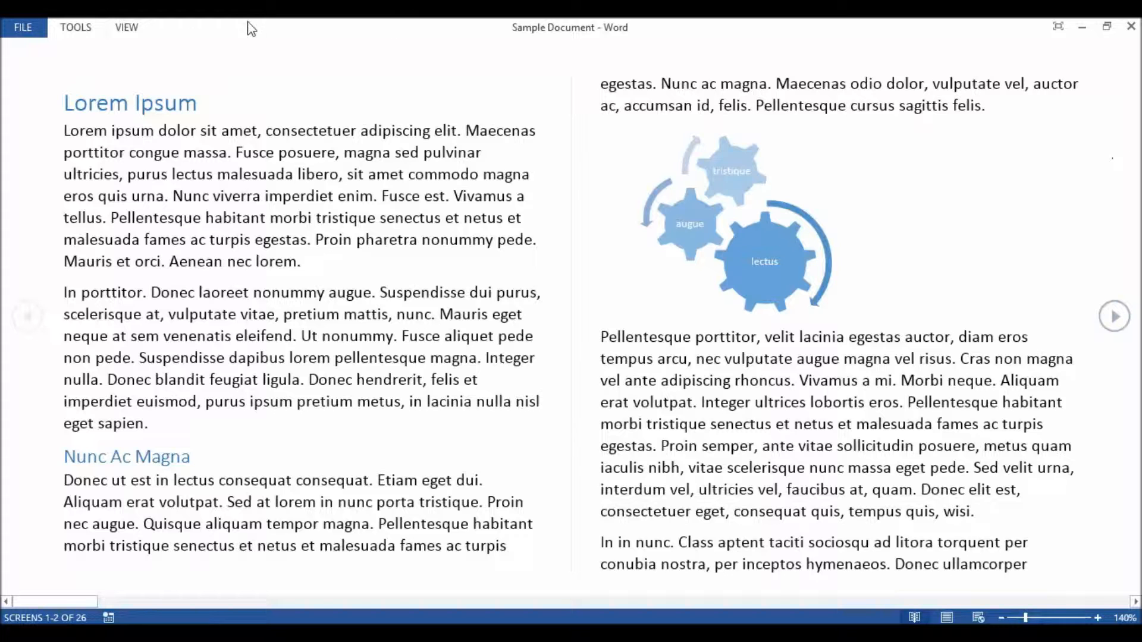
mouse_move(127, 31)
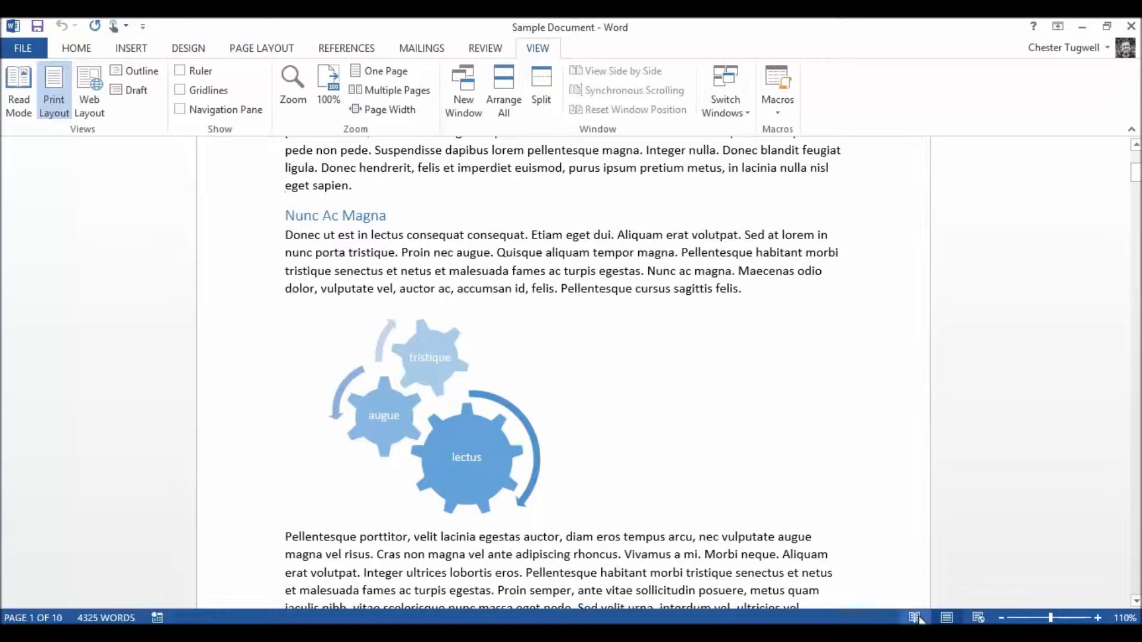
click(17, 91)
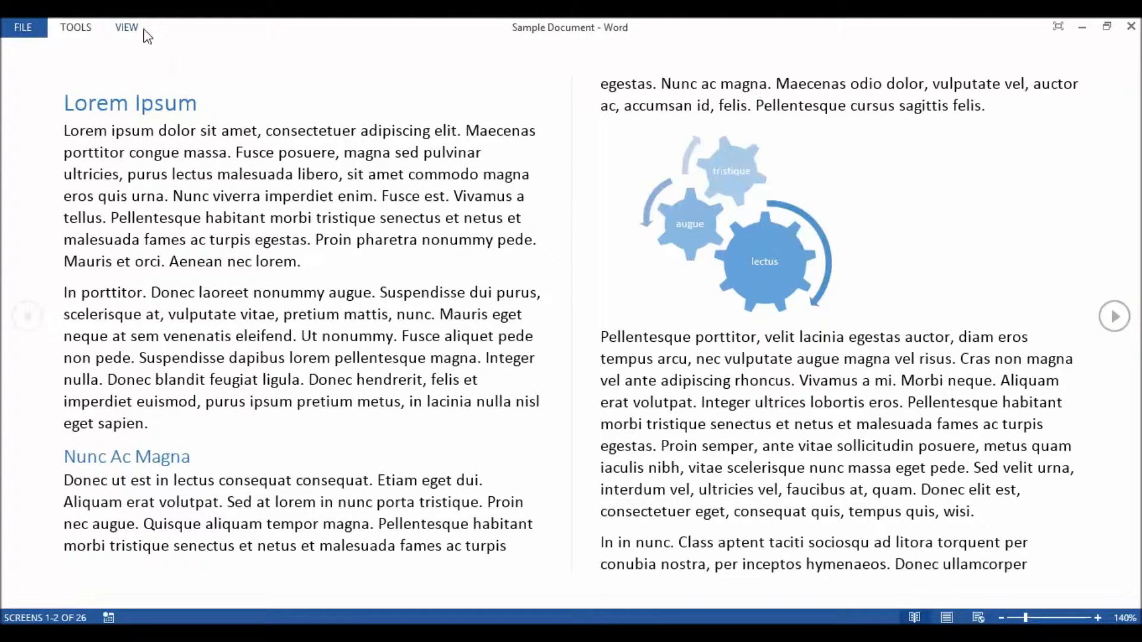
Show the Navigation pane of document headings from Read Mode's View menu.
click(126, 27)
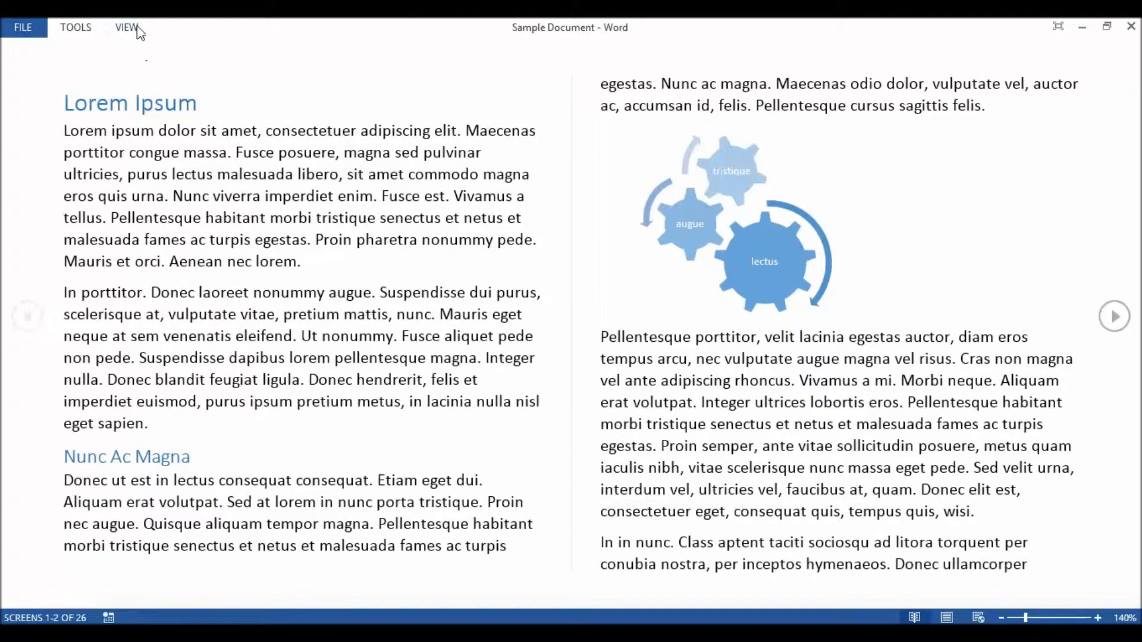
click(126, 27)
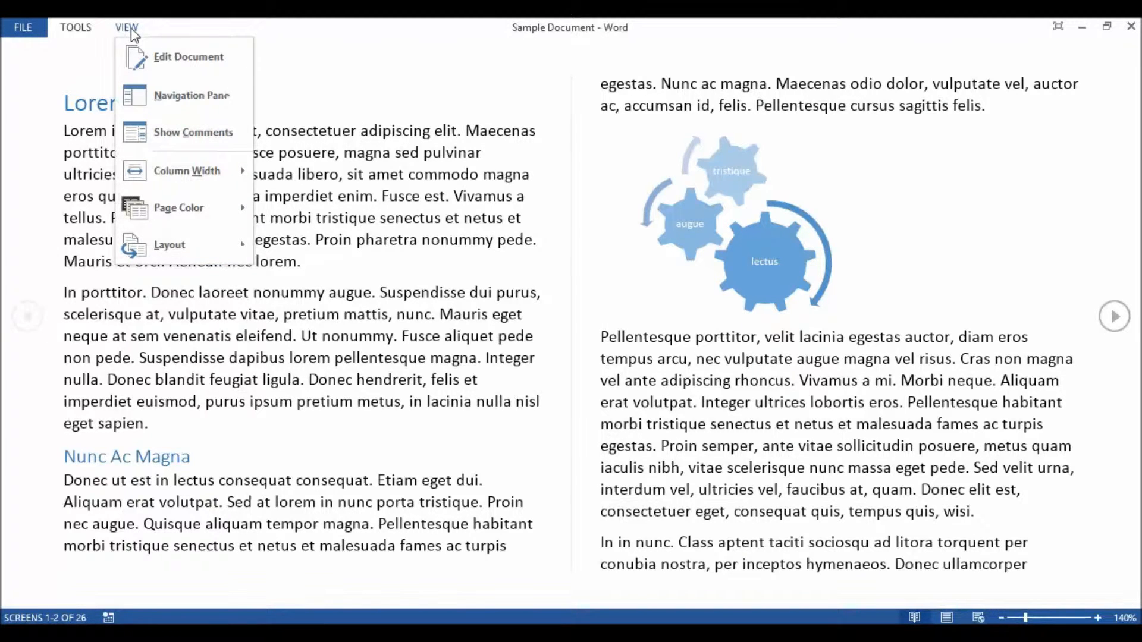
mouse_move(191, 95)
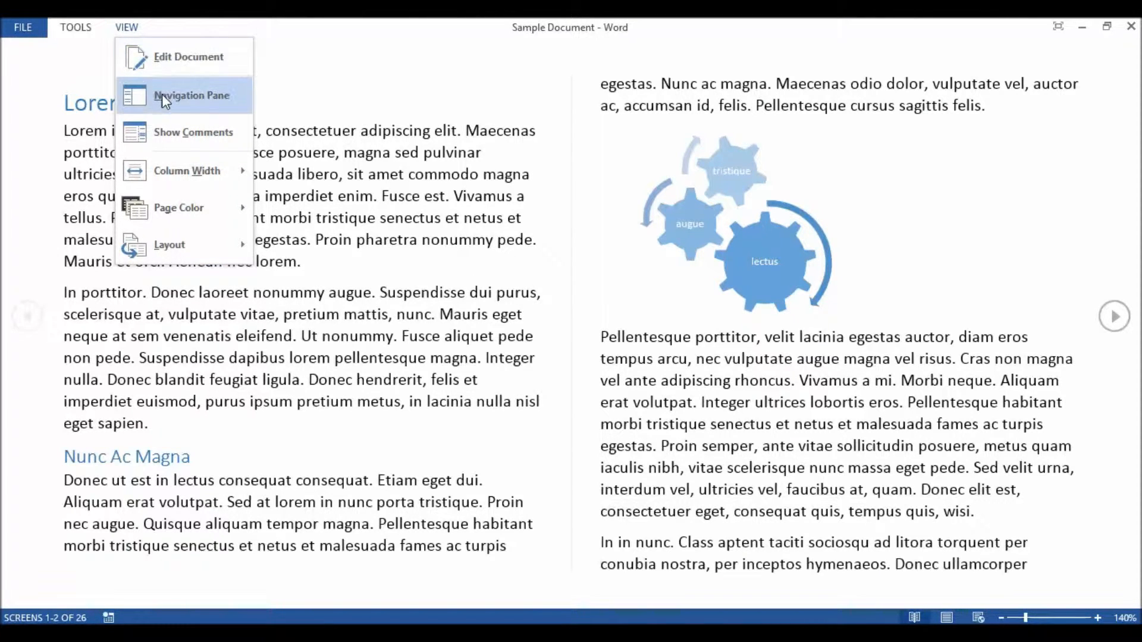
click(190, 95)
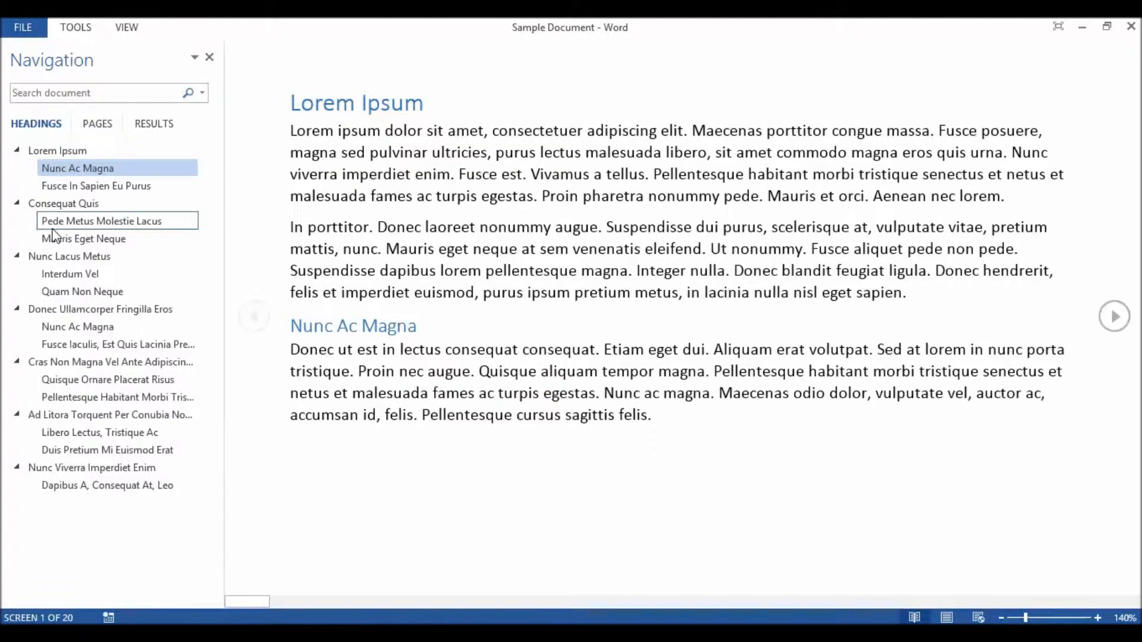
Jump through headings Pede Metus, Nunc Ac Magna, Fusce Iaculis to Pellentesque Habitant Morbi Tristique.
click(102, 221)
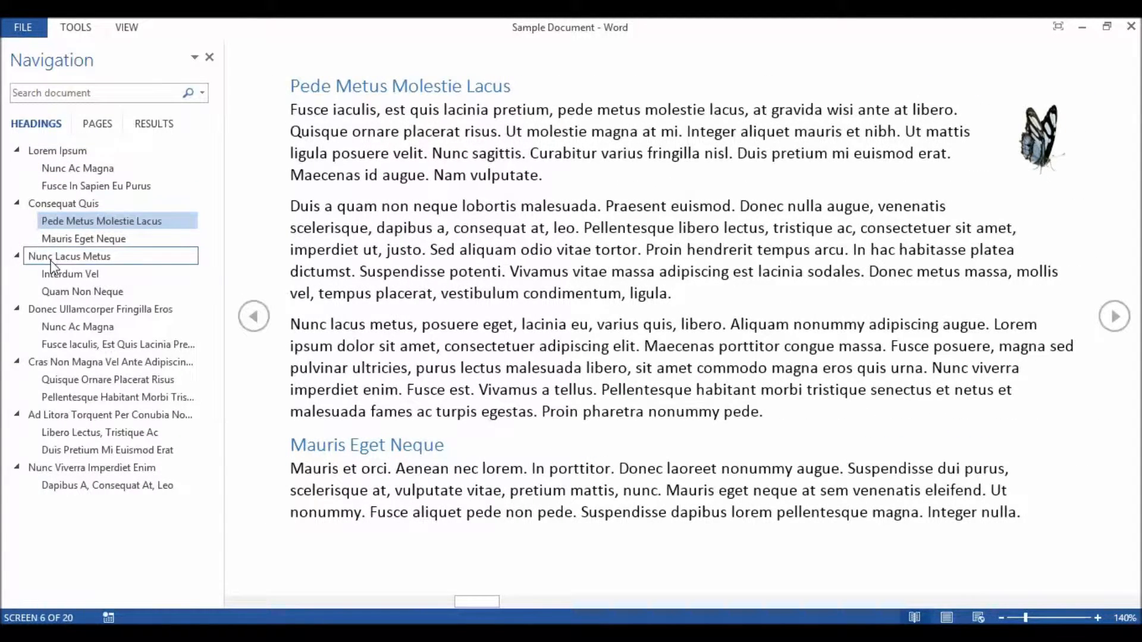
click(69, 256)
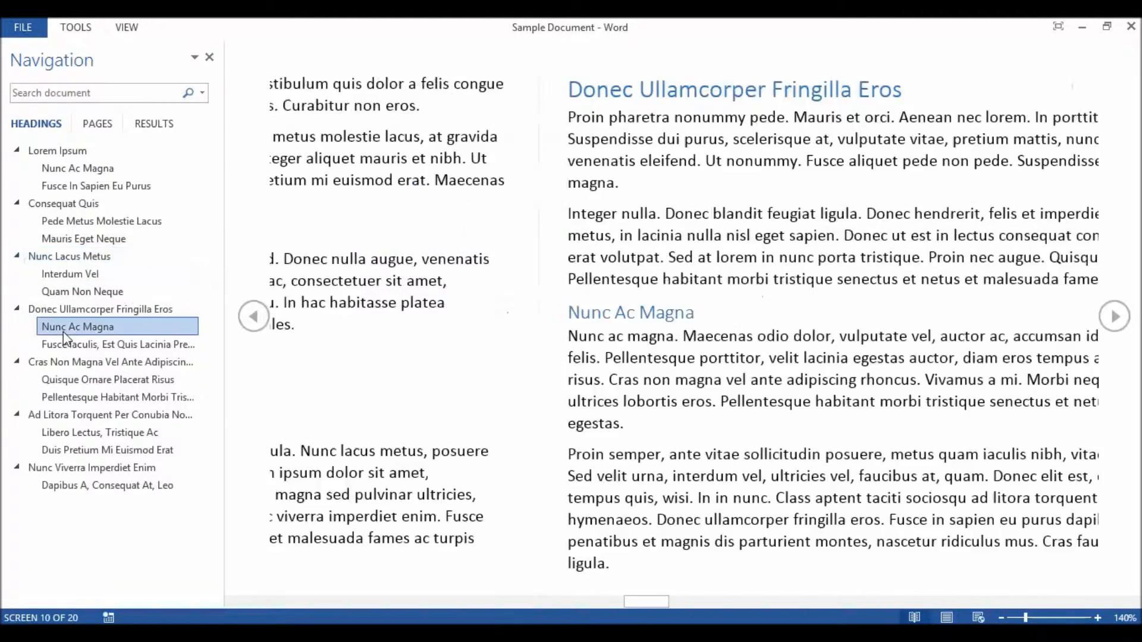
click(118, 344)
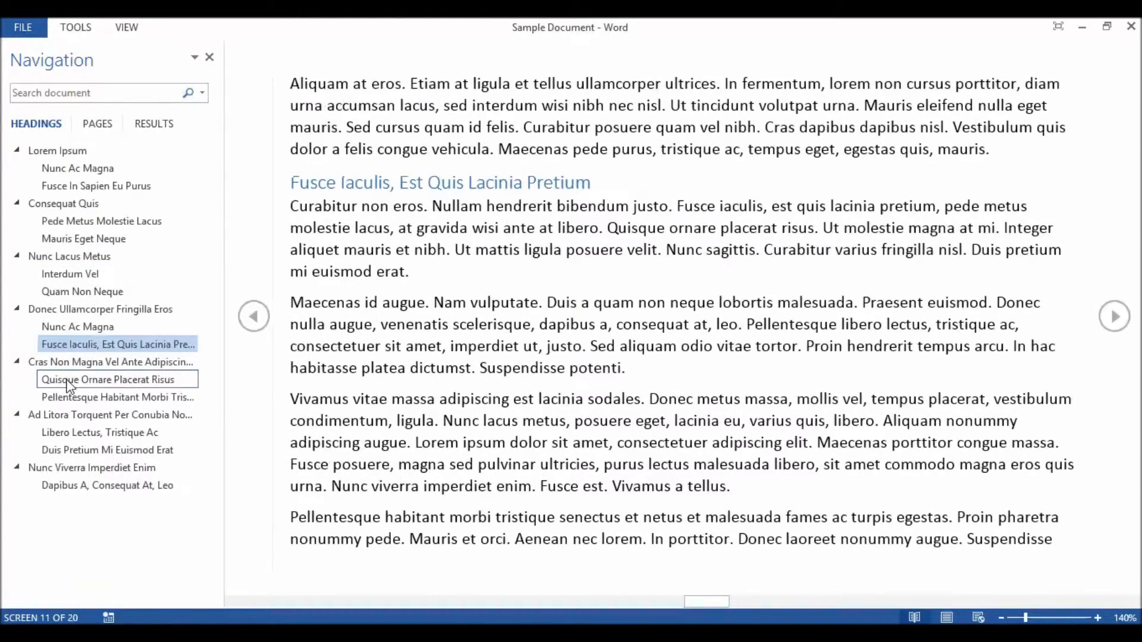
click(117, 397)
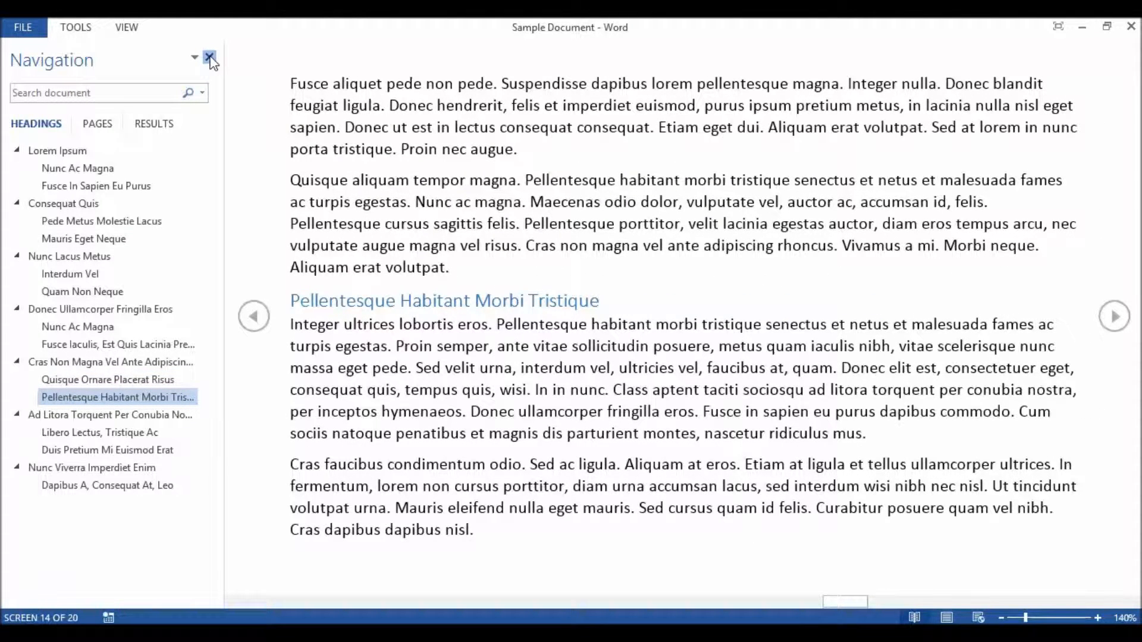
Close the Navigation pane and page back to screens 2–3 at Fusce In Sapien Eu Purus.
click(211, 59)
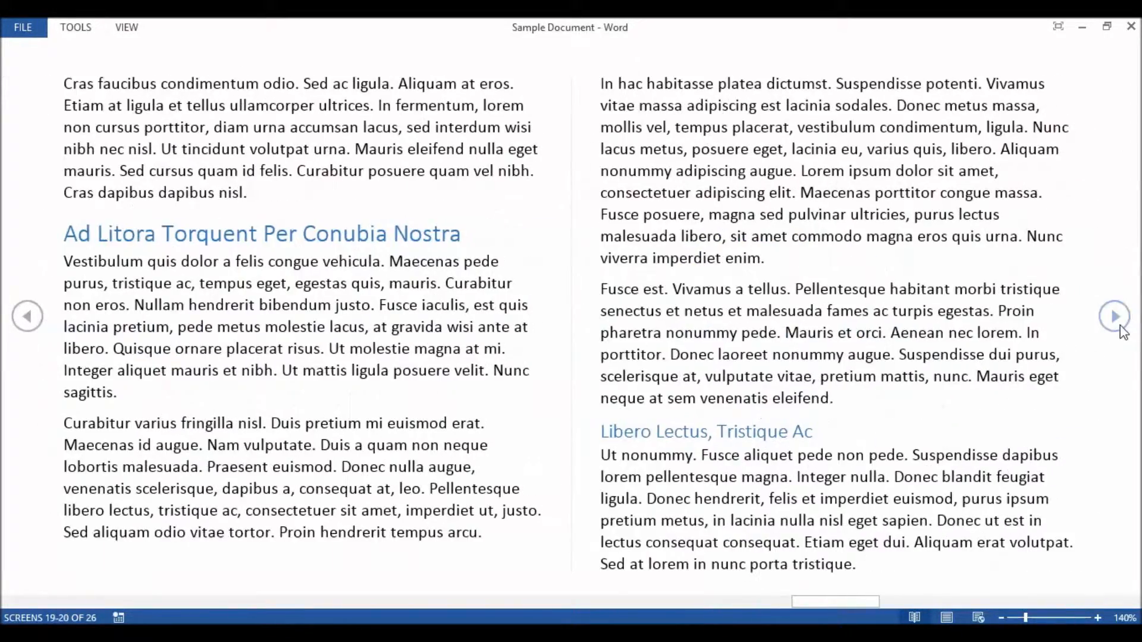
click(1115, 315)
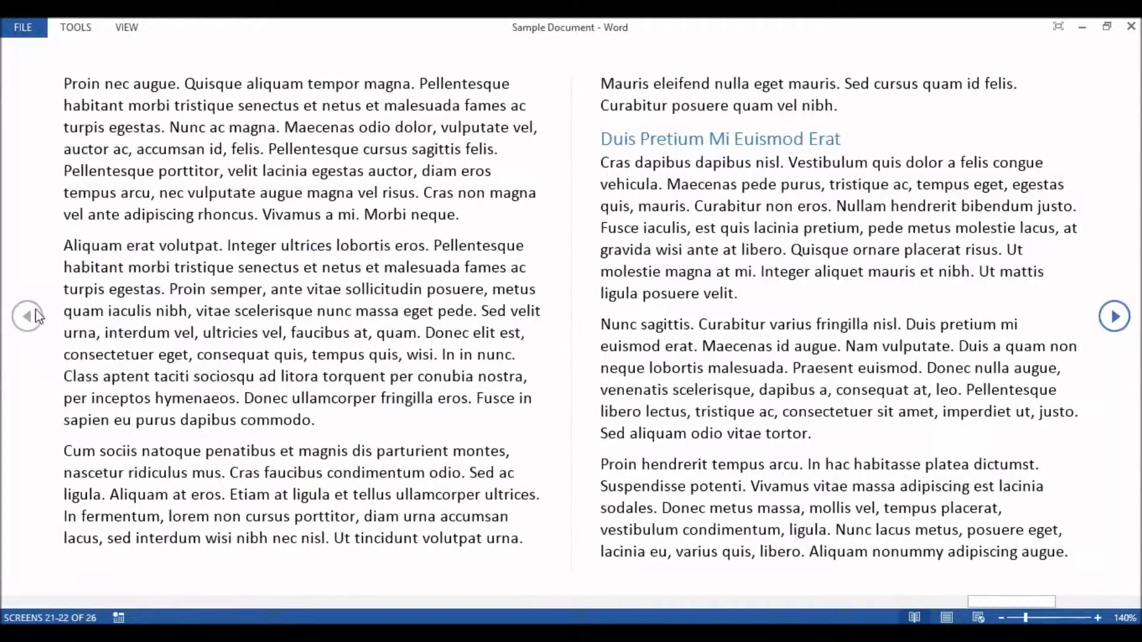
click(28, 316)
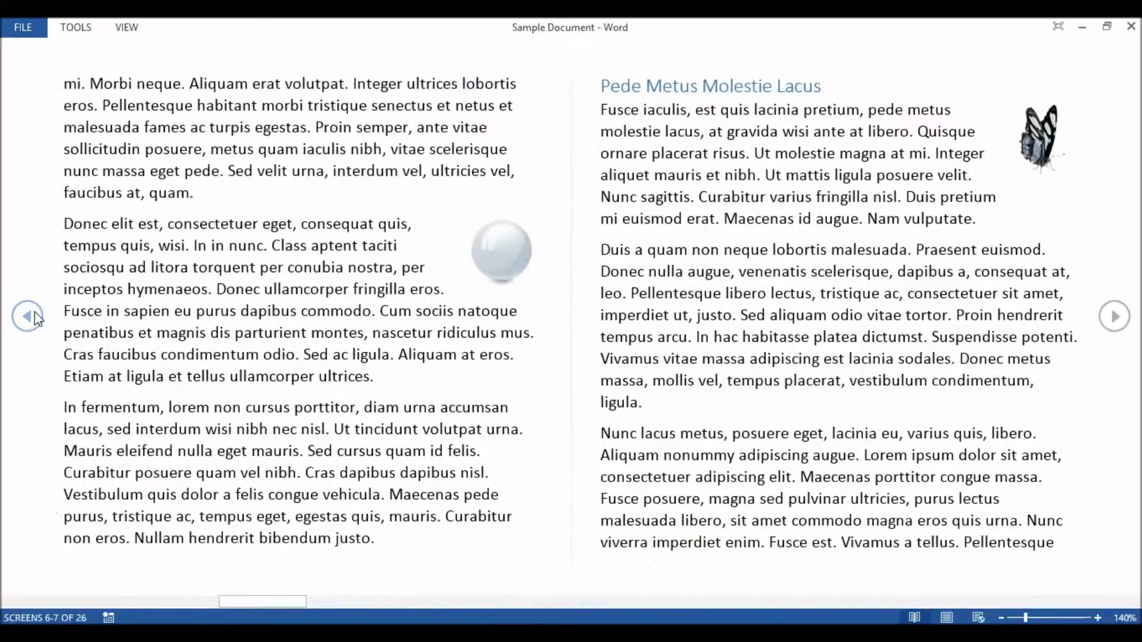
click(28, 315)
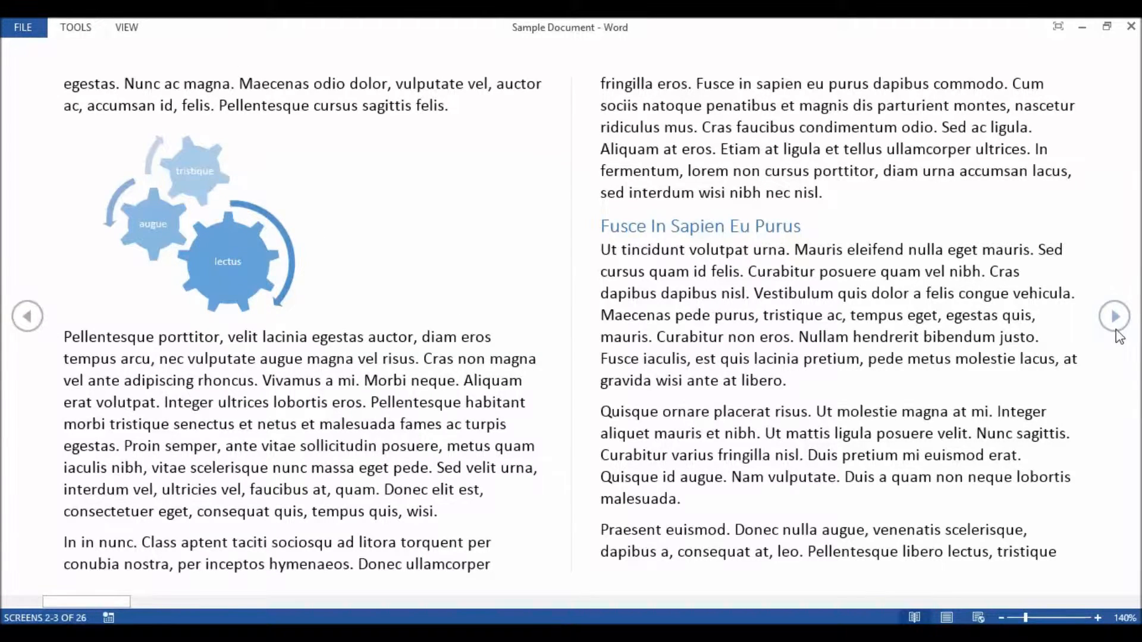
Page forward to the Fusce Posuere chart spread and zoom into the enlarged chart.
click(1115, 316)
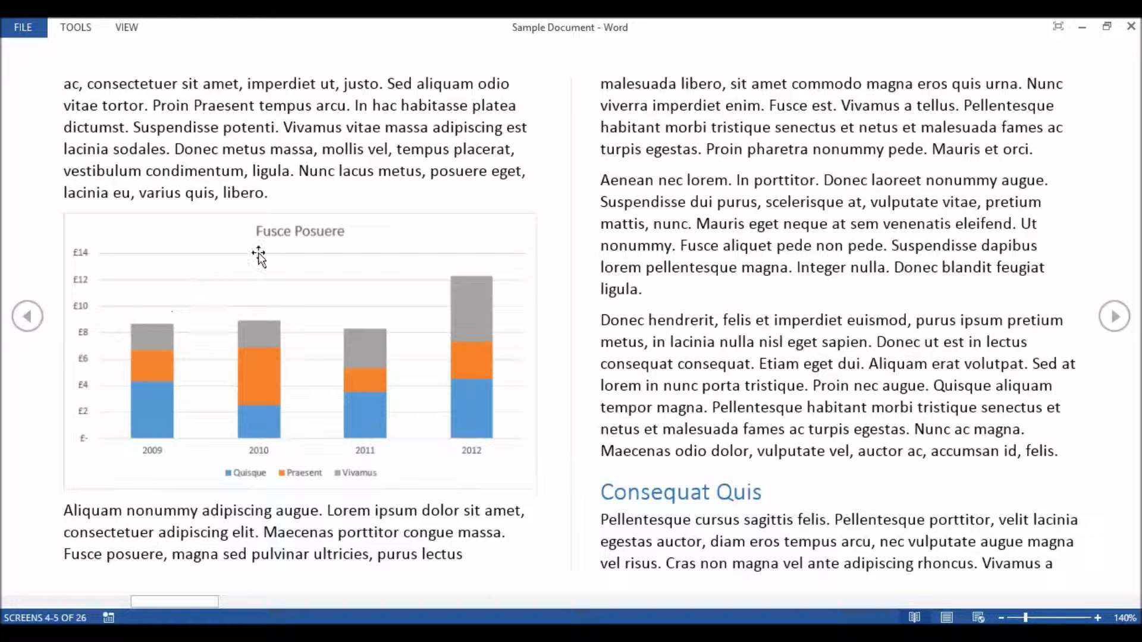
mouse_move(262, 278)
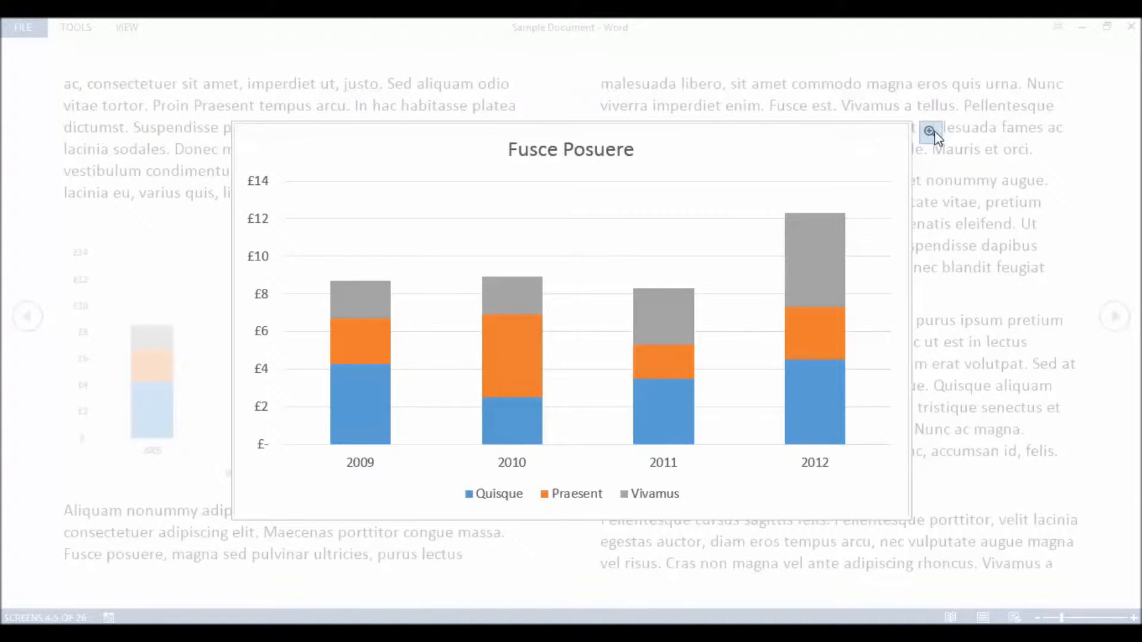
click(930, 132)
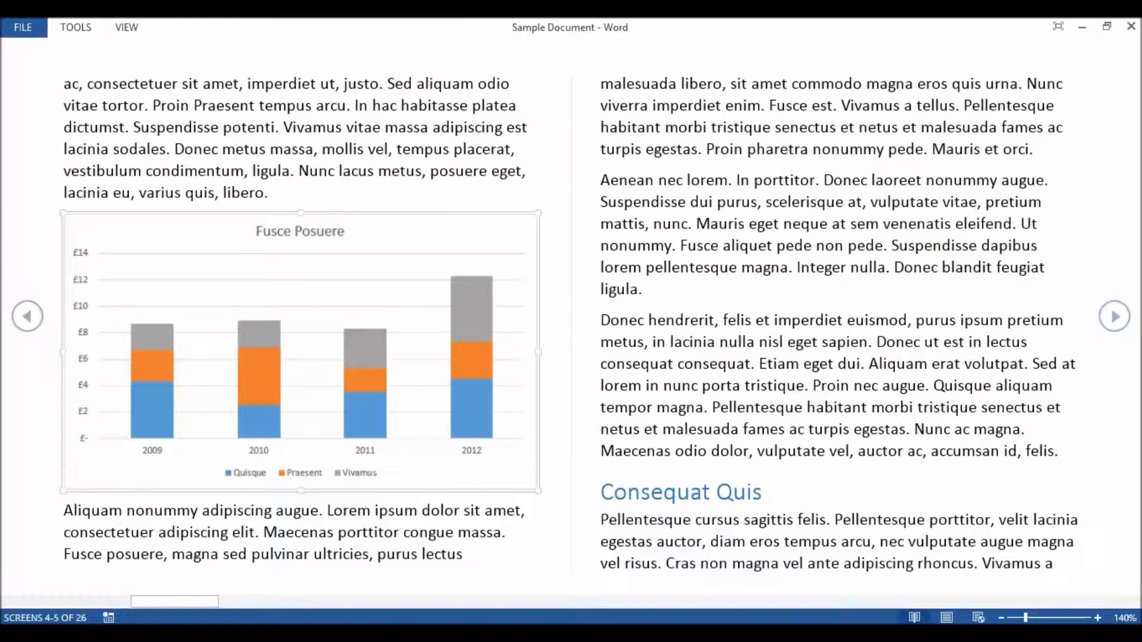
mouse_move(749, 197)
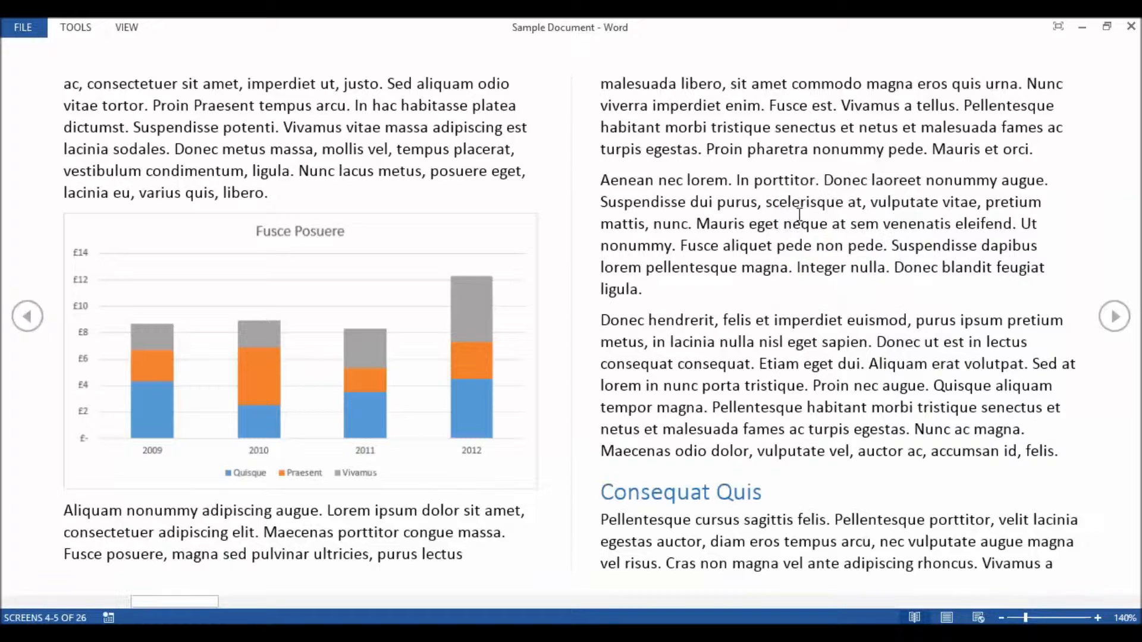
mouse_move(795, 291)
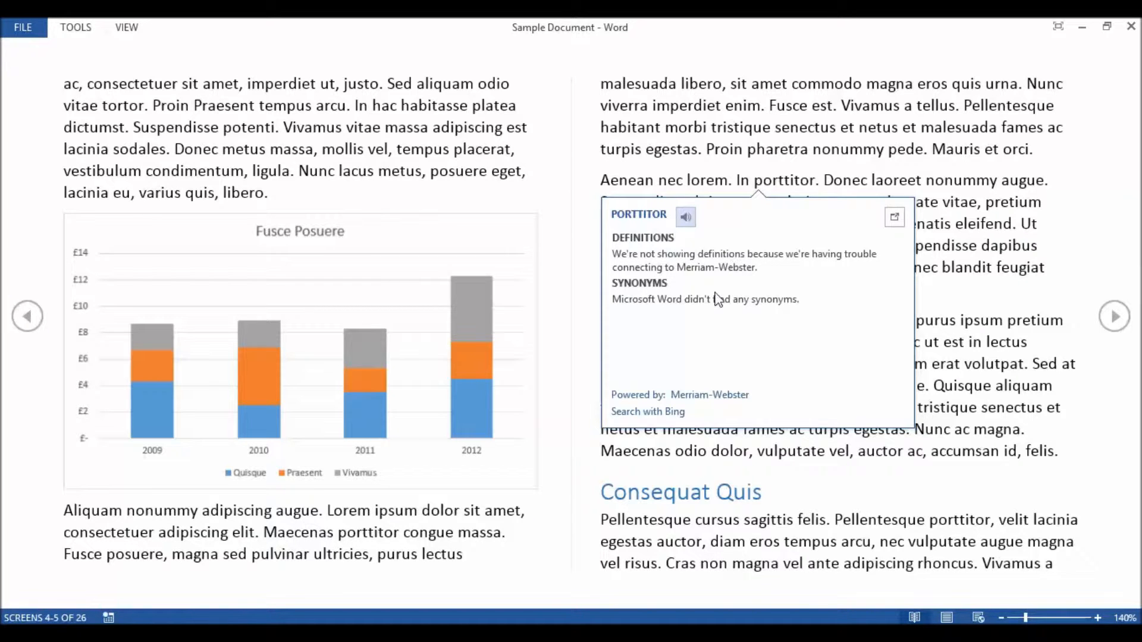
mouse_move(685, 314)
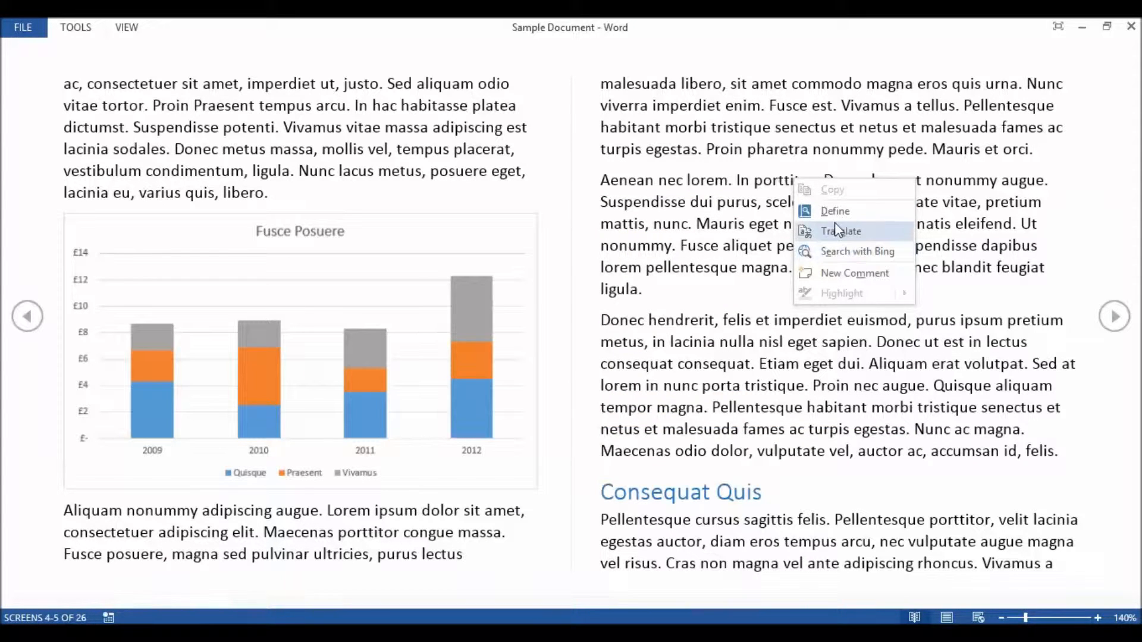
mouse_move(839, 251)
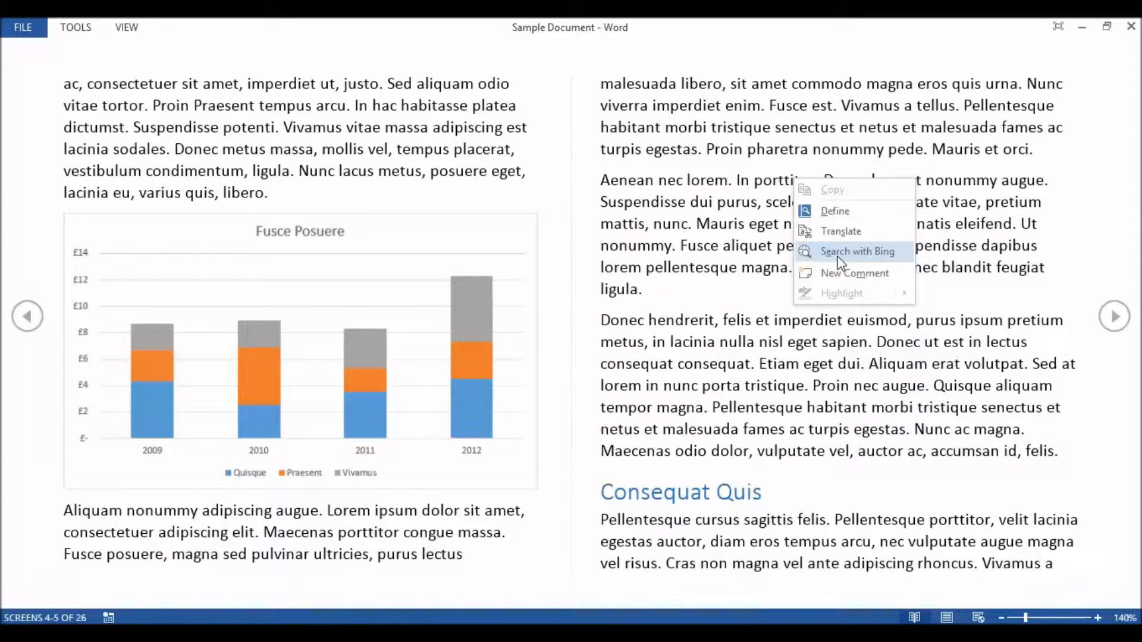
mouse_move(605, 25)
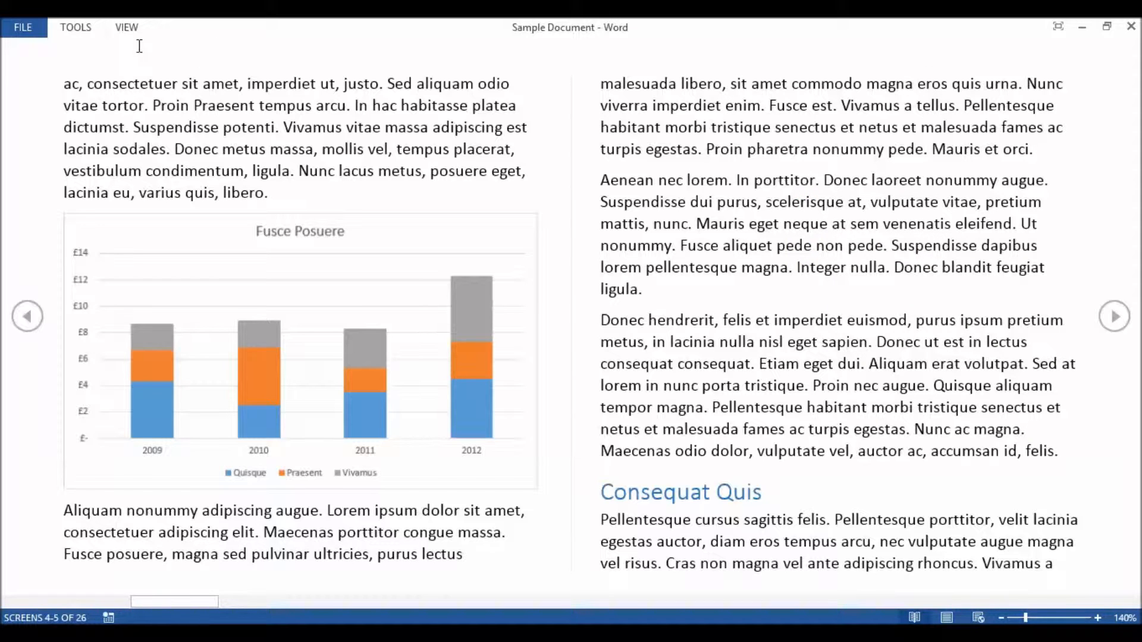
Search the document for 'nunc' via Tools > Find and jump to the Nunc Ac Magna match.
click(126, 27)
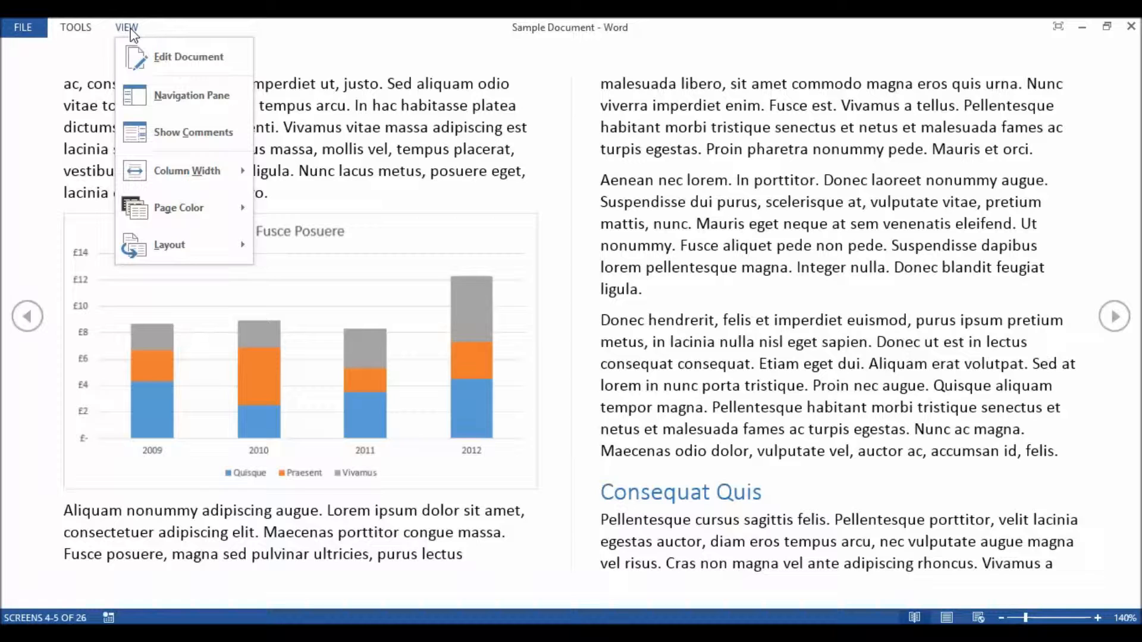
click(75, 28)
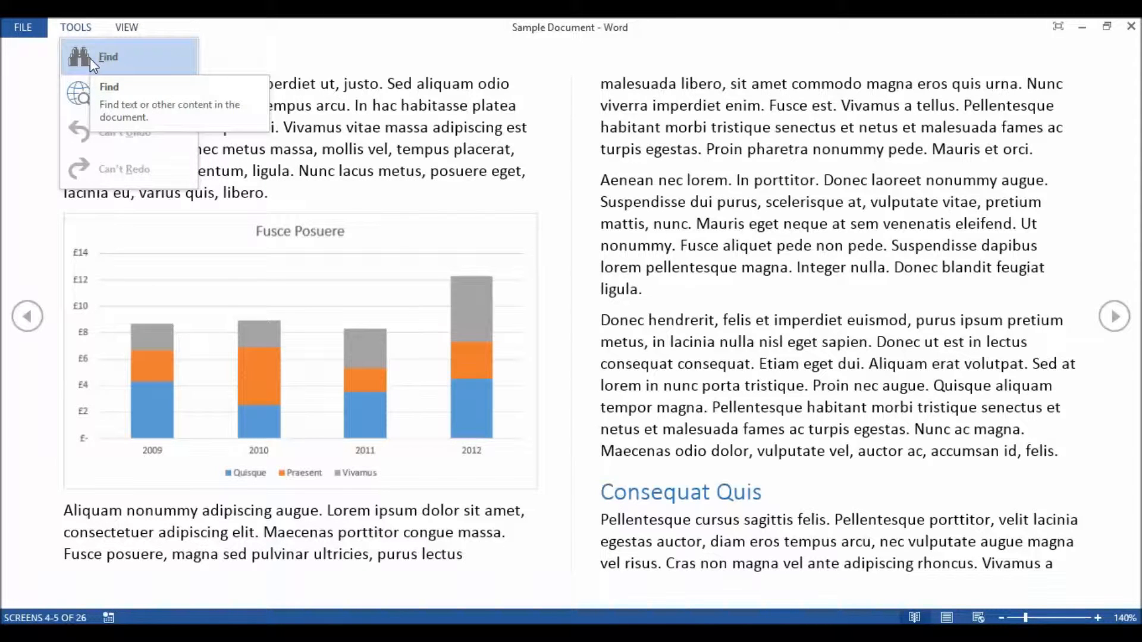
click(108, 58)
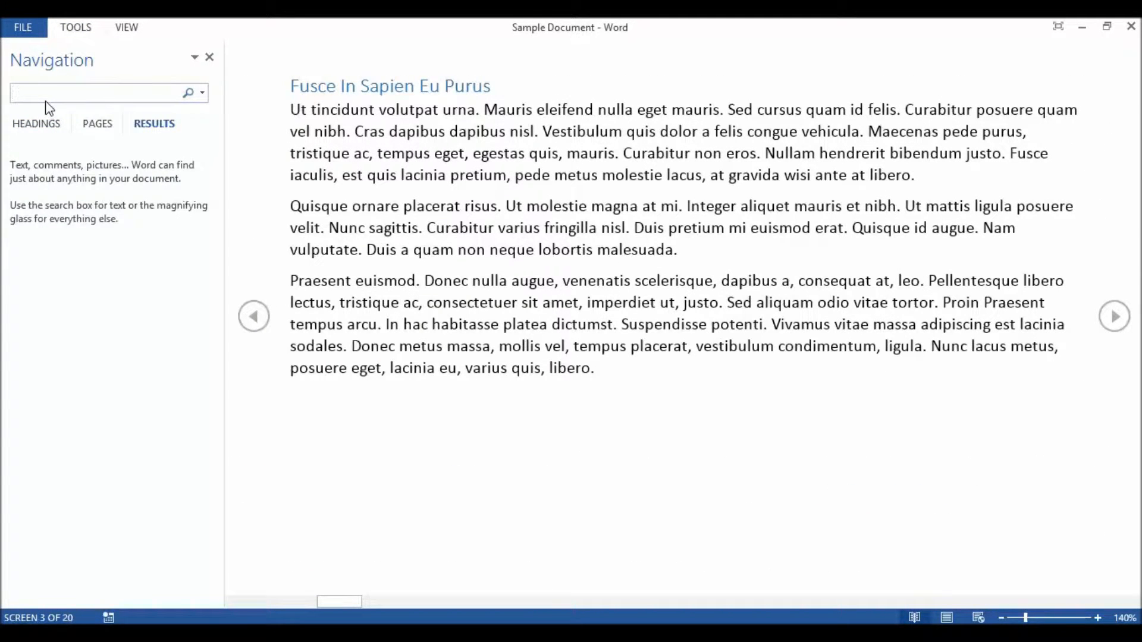
text(nunc)
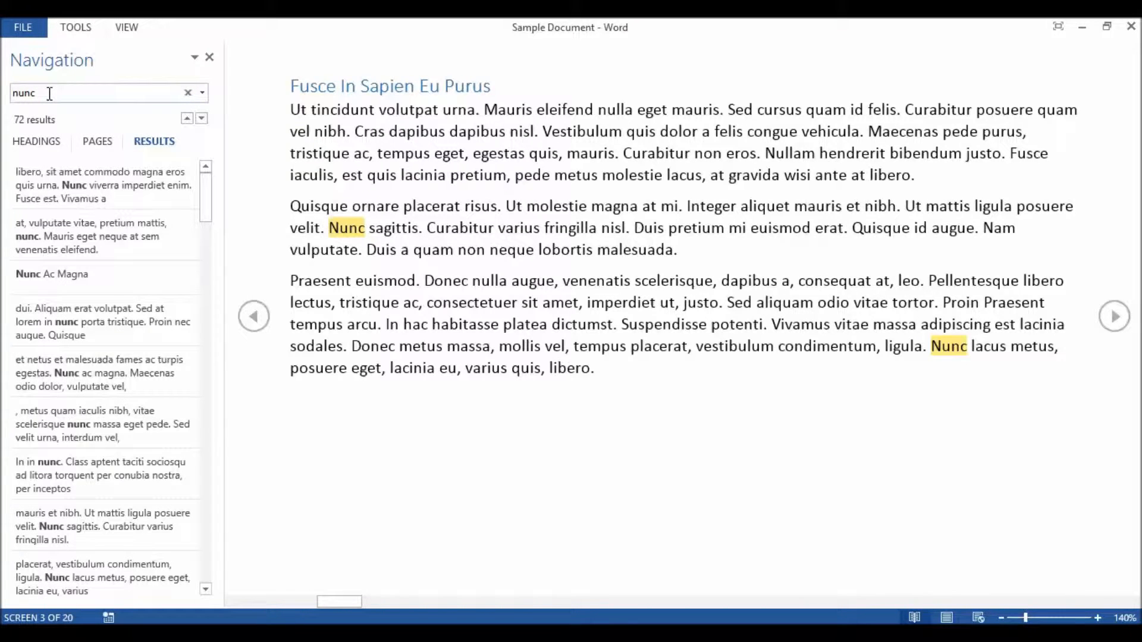
mouse_move(1122, 354)
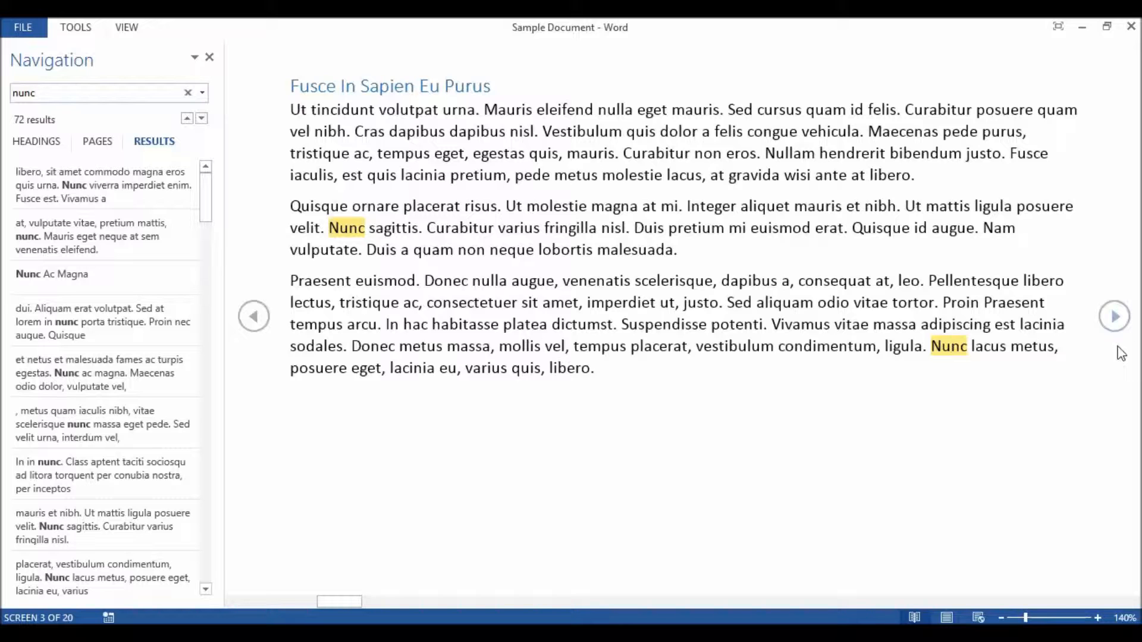
scroll(down, 3)
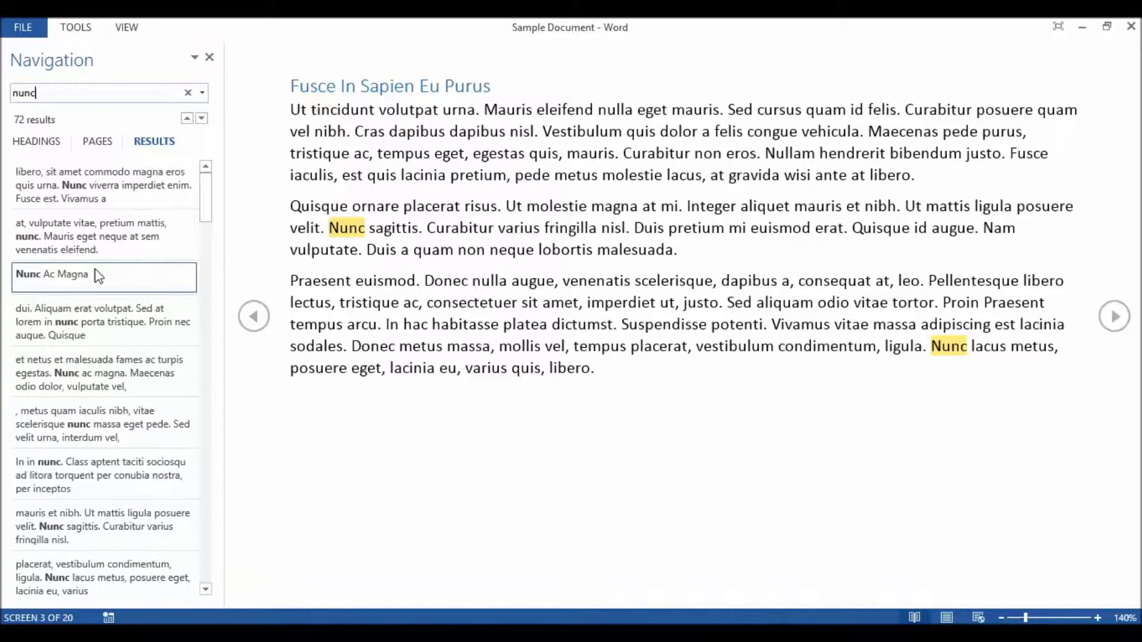
click(102, 322)
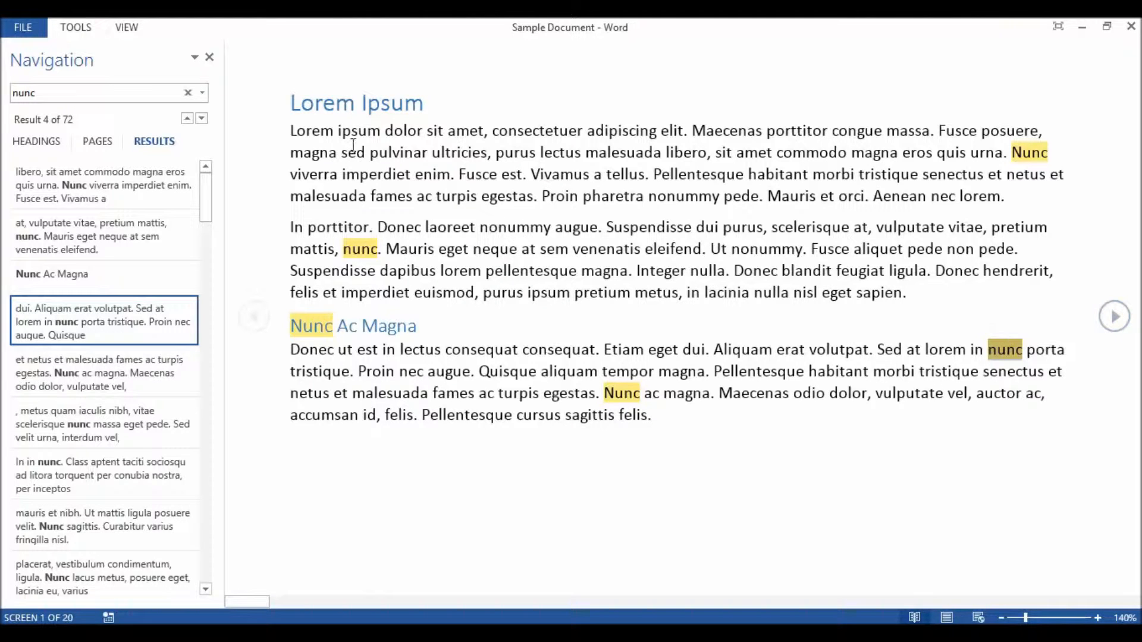
Add a new comment 'This makes no sense' on the phrase 'sit amet commodo magna'.
click(209, 57)
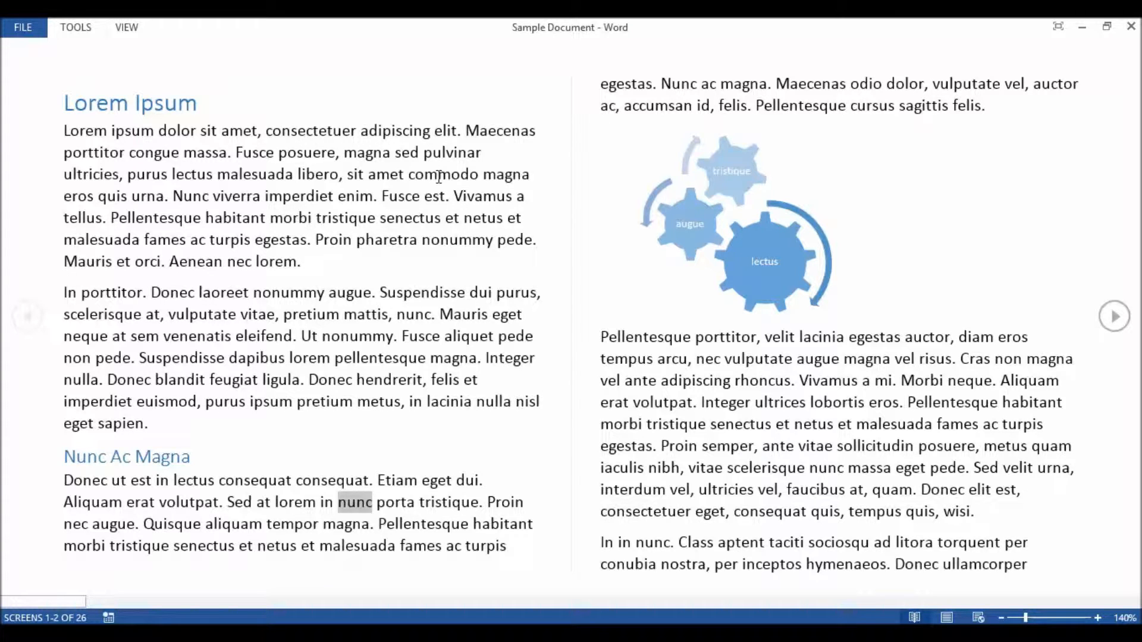
mouse_move(350, 171)
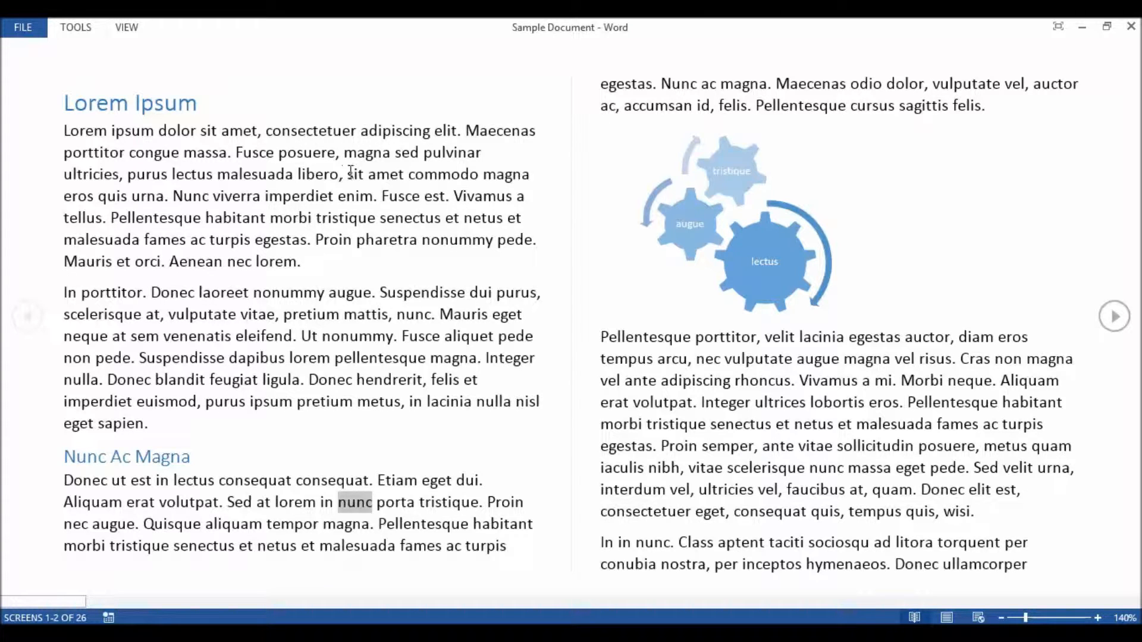
right_click(436, 173)
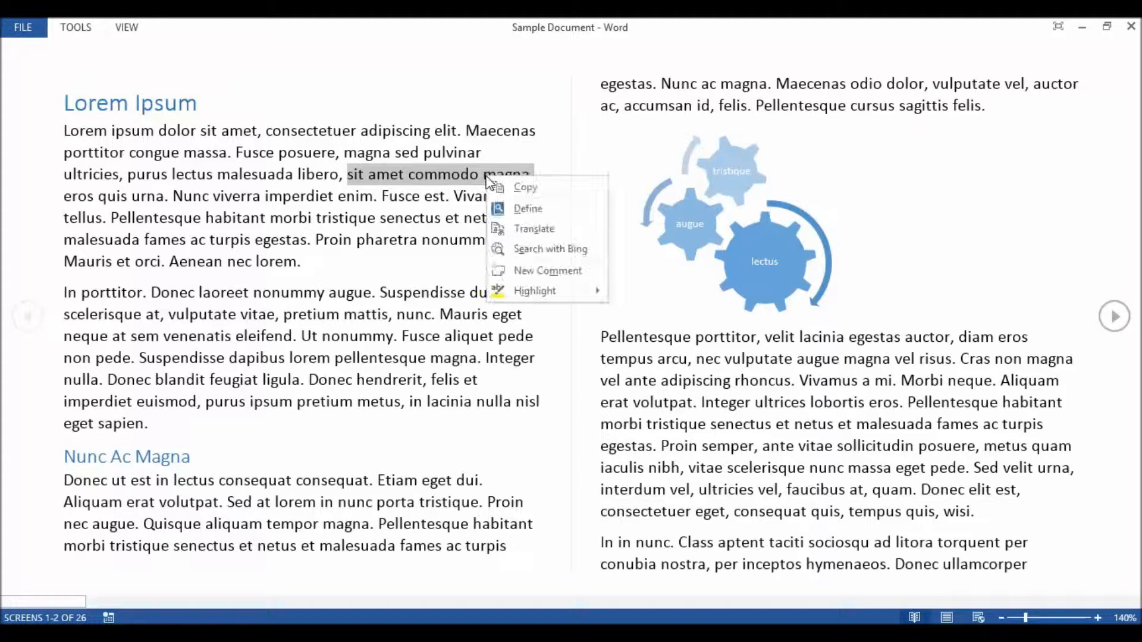
mouse_move(547, 270)
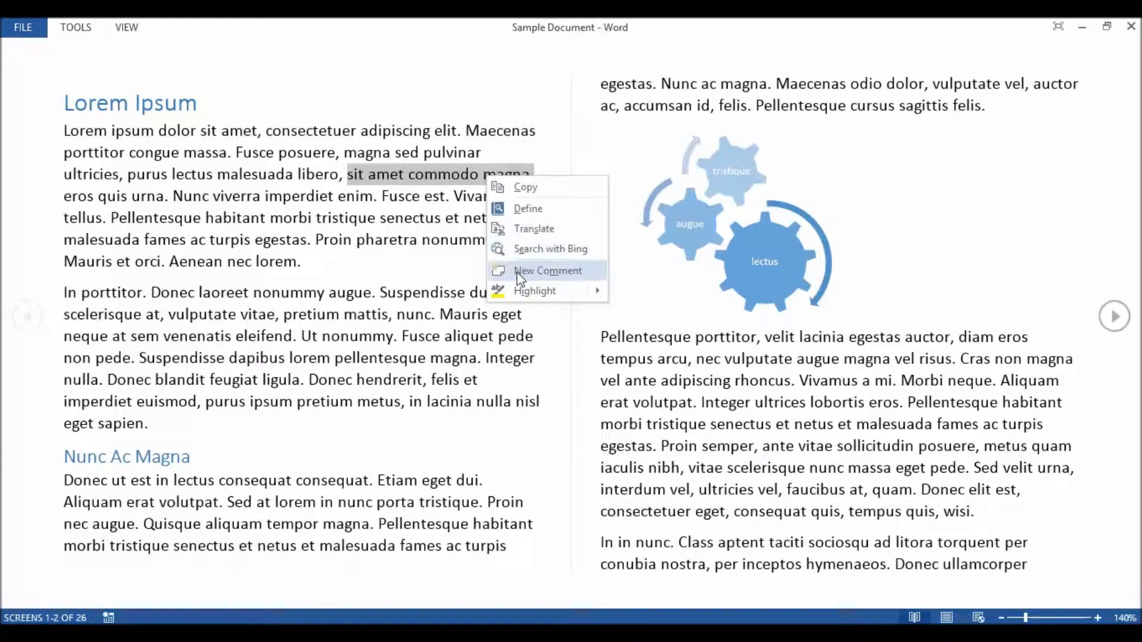
click(547, 270)
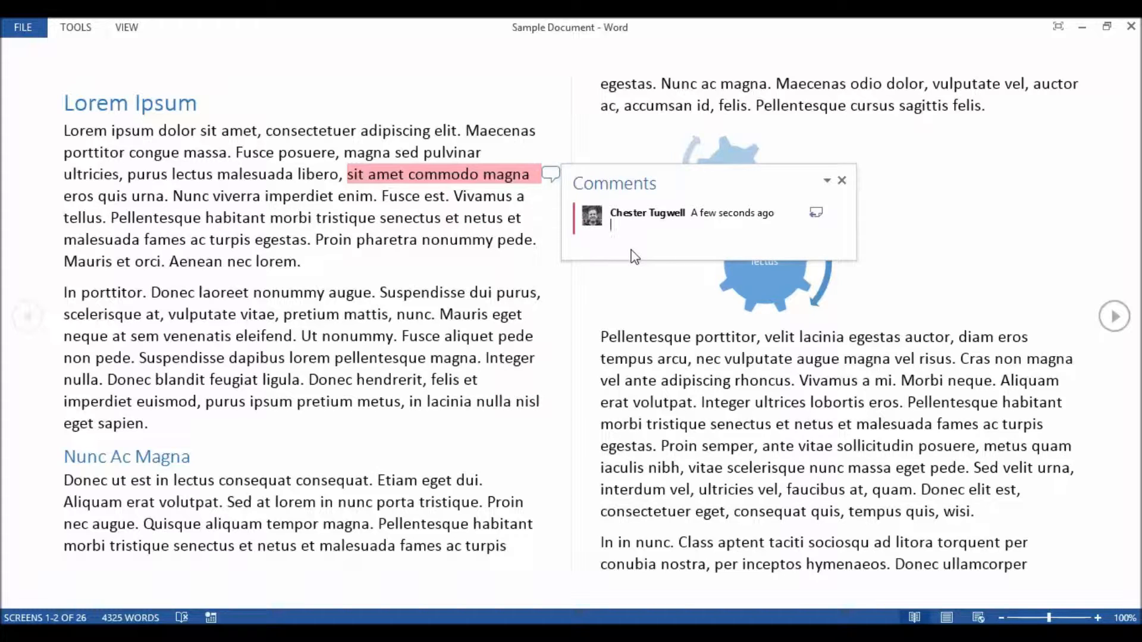
text(This n)
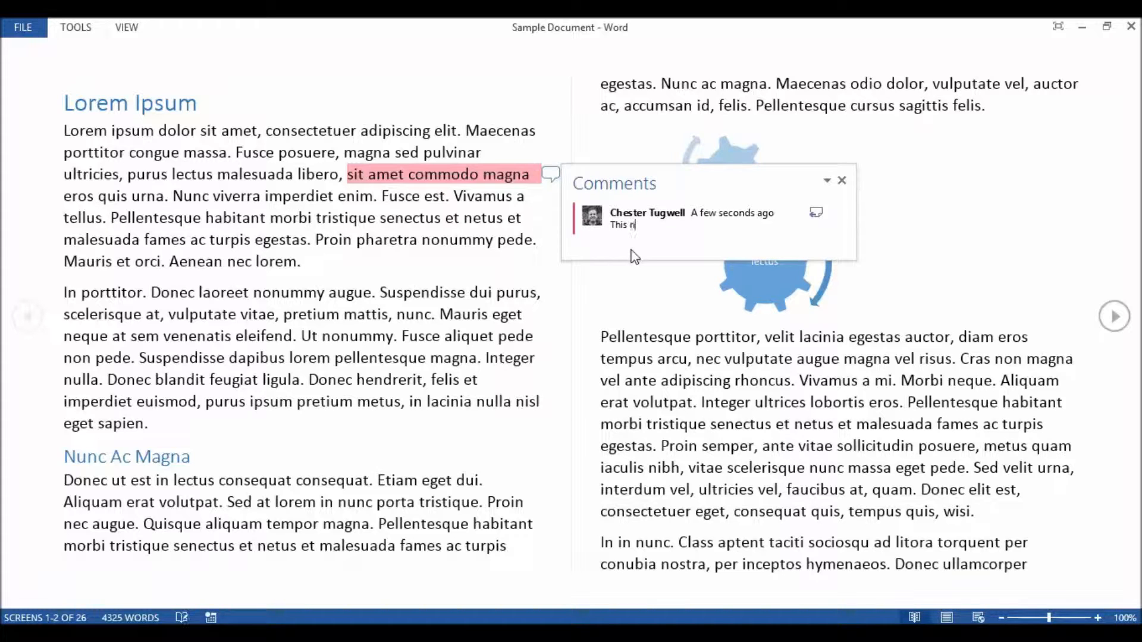
text(makes no sens)
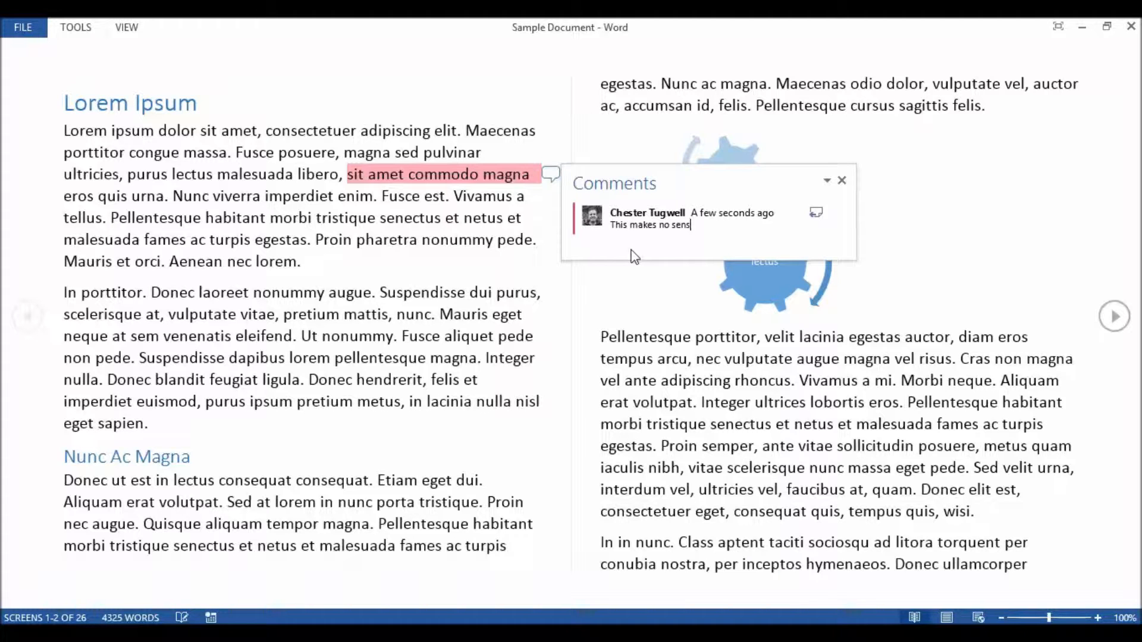
text(e)
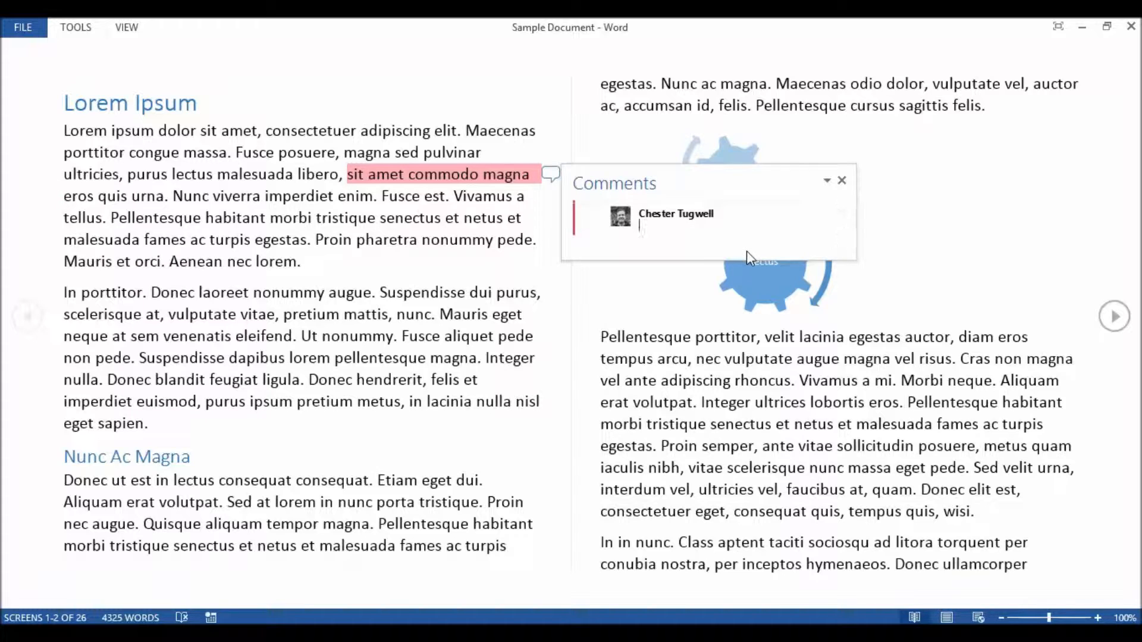
Reply to the comment with 'Yes it does'.
text(Yes)
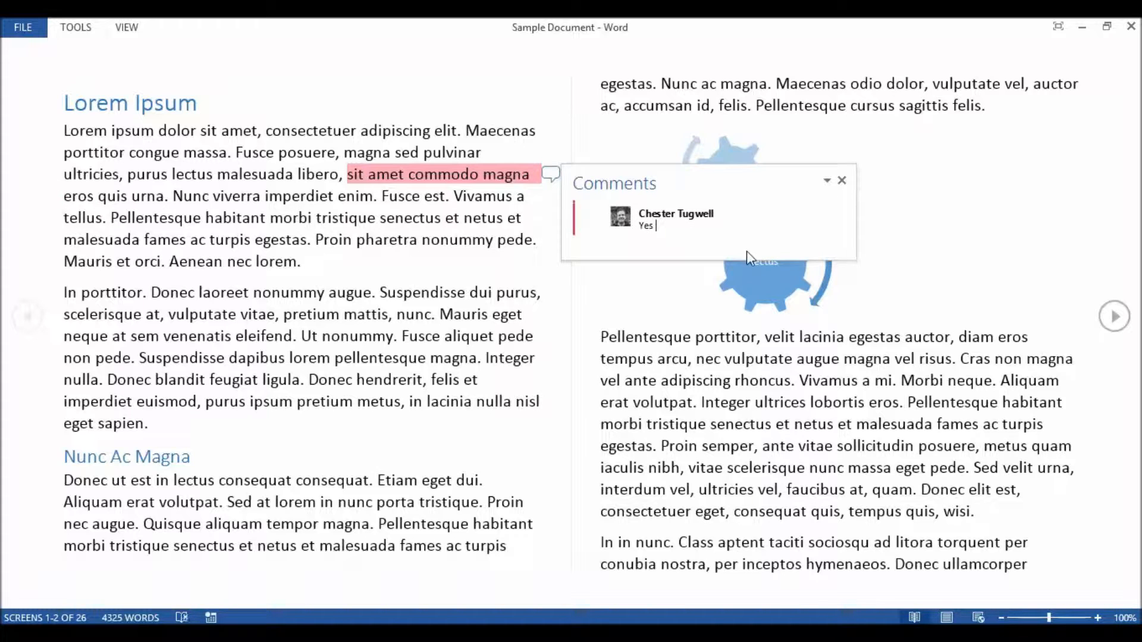
text(it does)
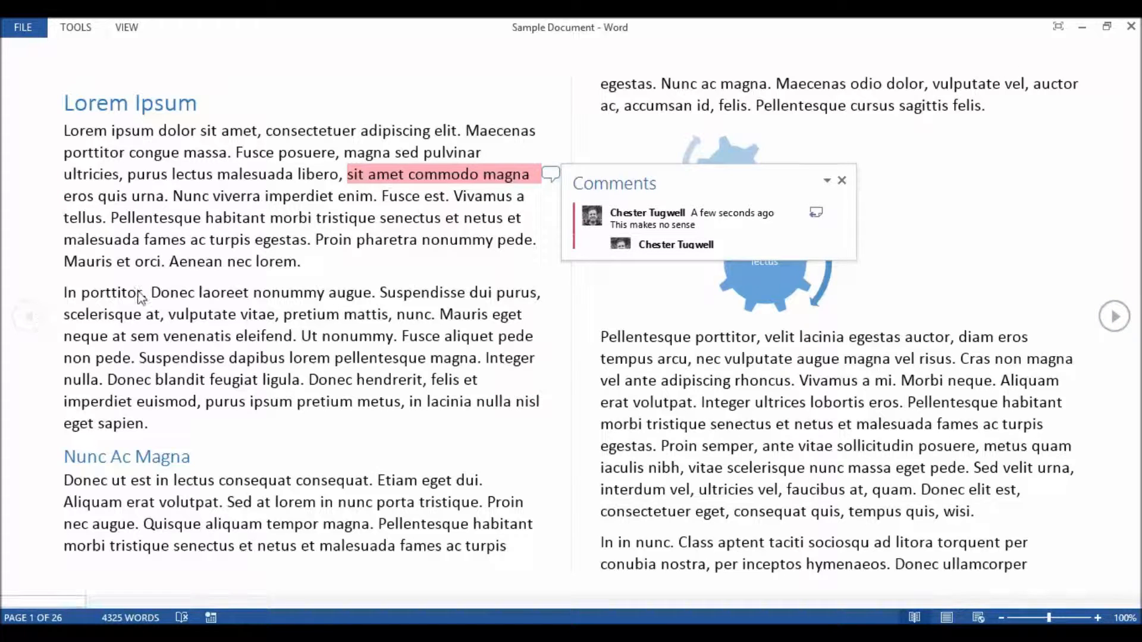
Highlight 'Donec laoreet nonummy augue. Suspendisse dui purus, scelerisque at,' in green.
click(843, 179)
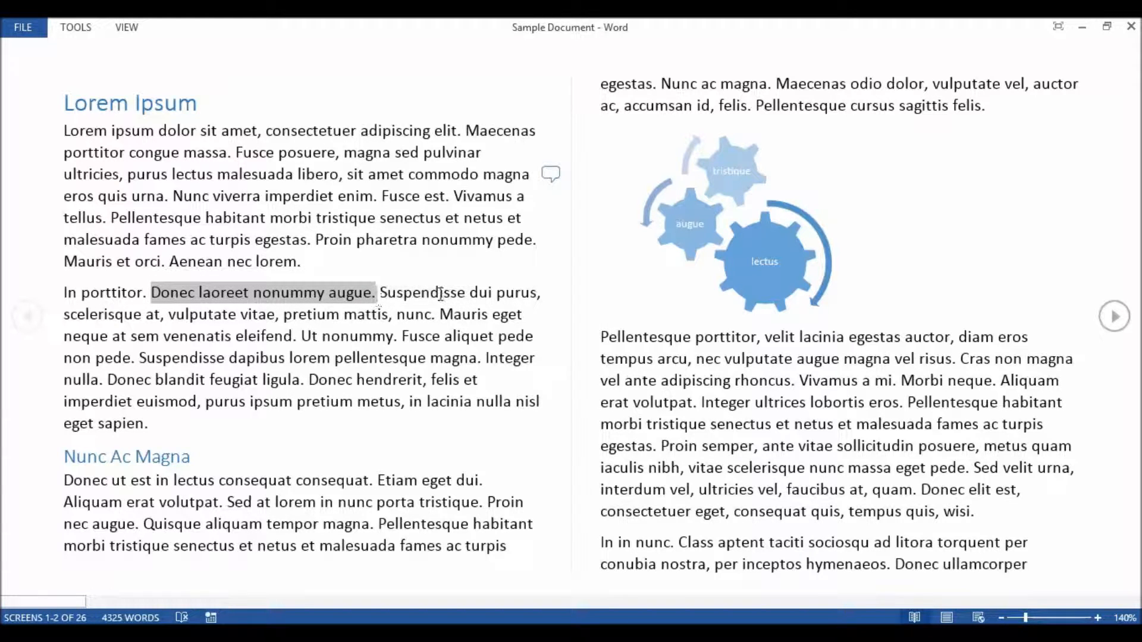
drag(375, 293, 165, 314)
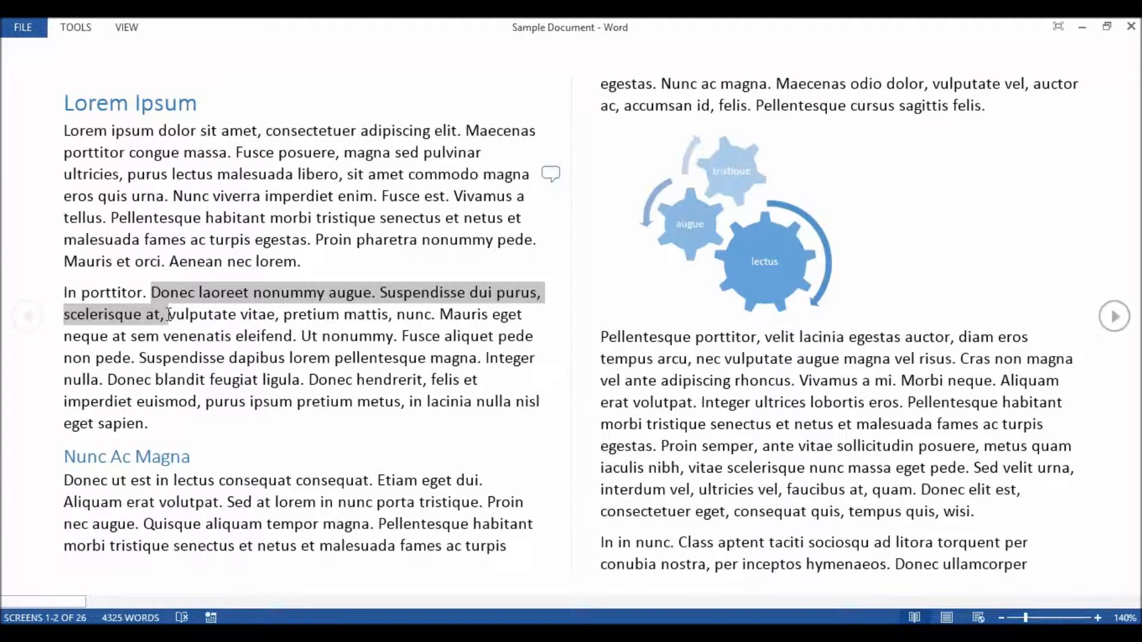
right_click(196, 295)
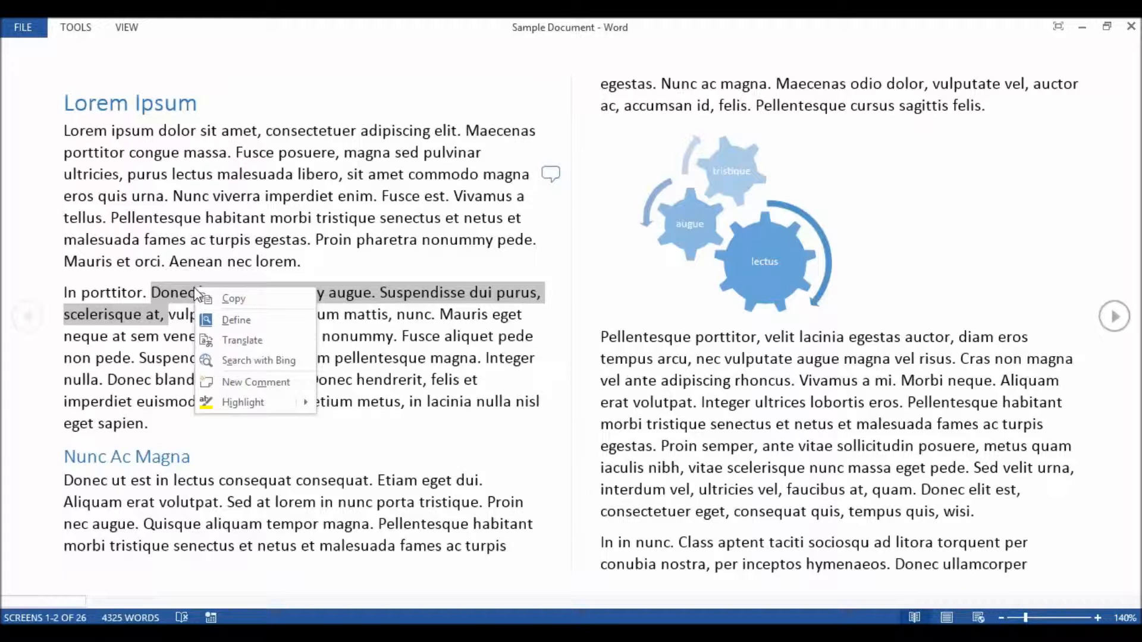
click(243, 402)
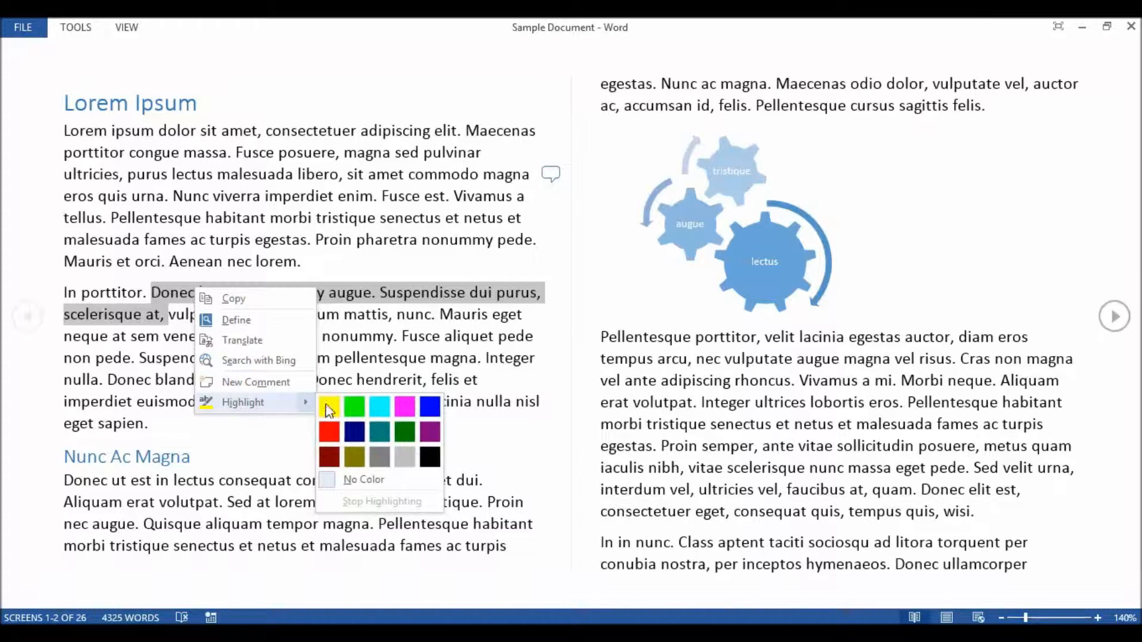
click(355, 407)
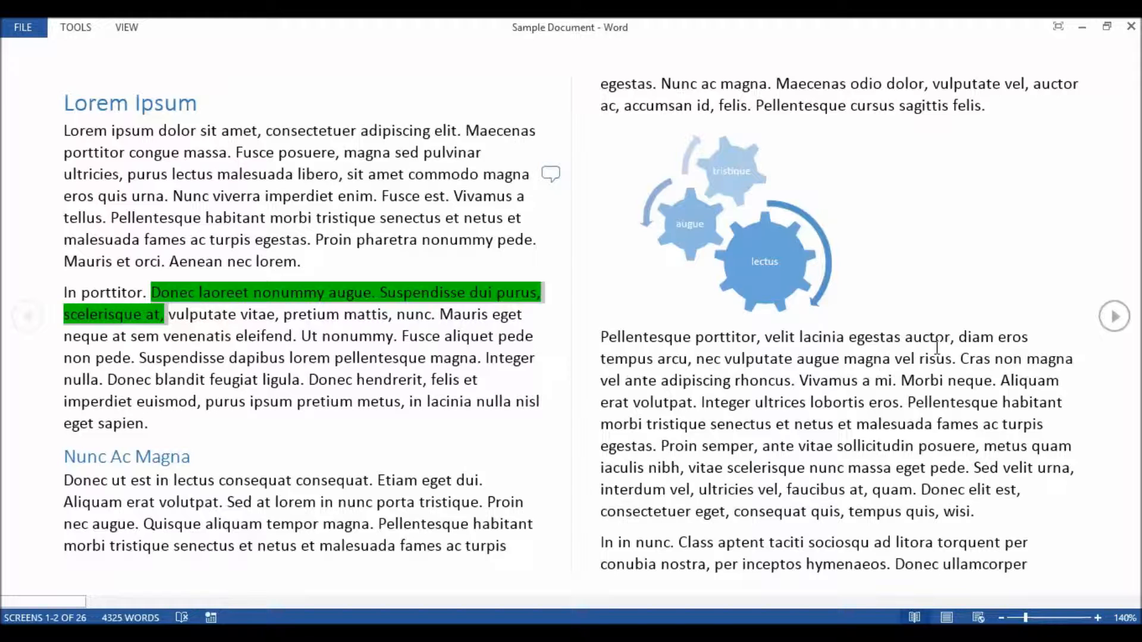
mouse_move(715, 606)
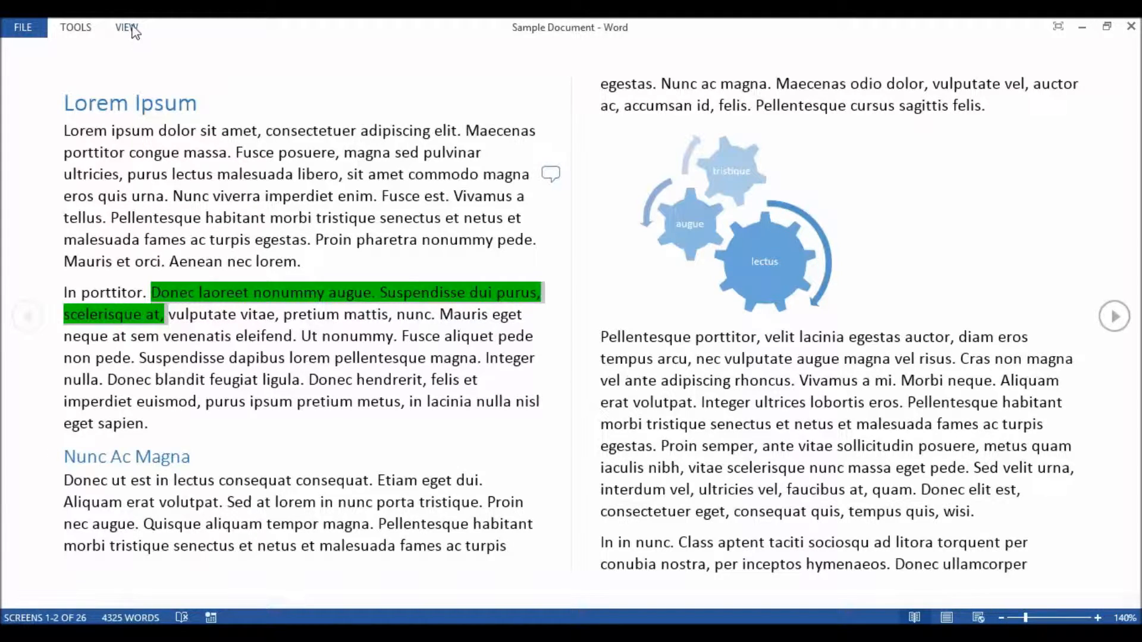
click(125, 28)
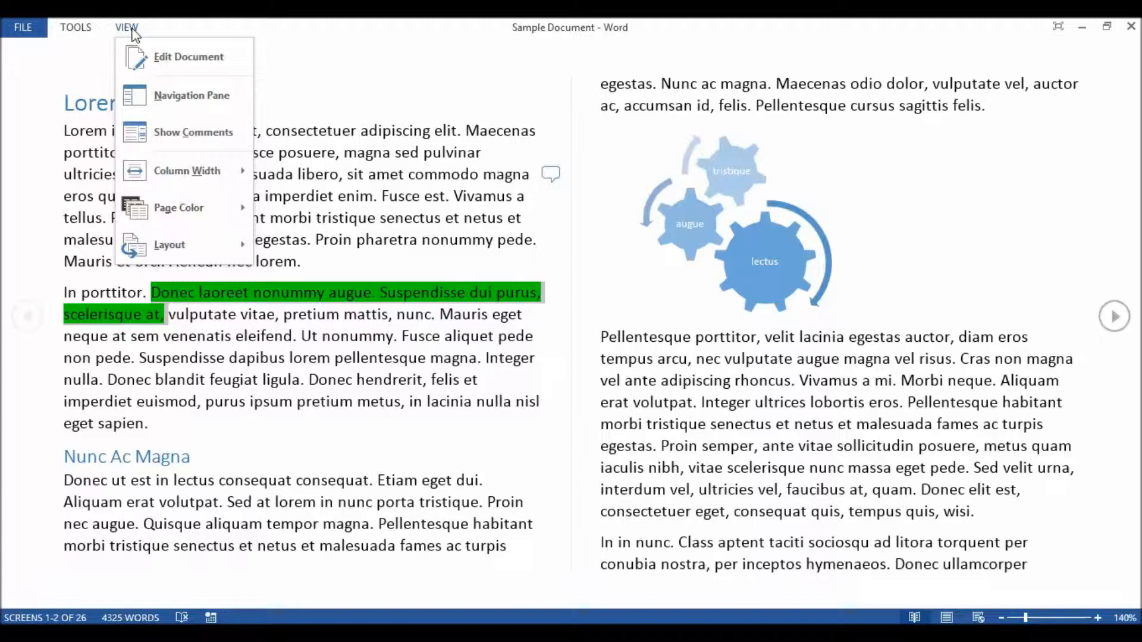
click(178, 207)
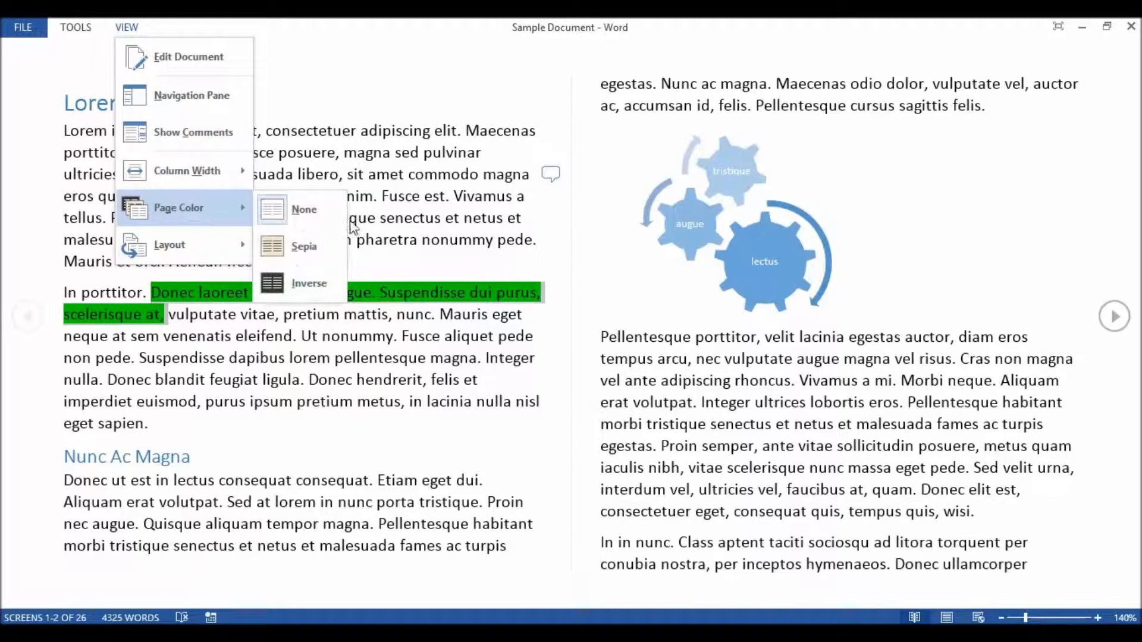
click(303, 209)
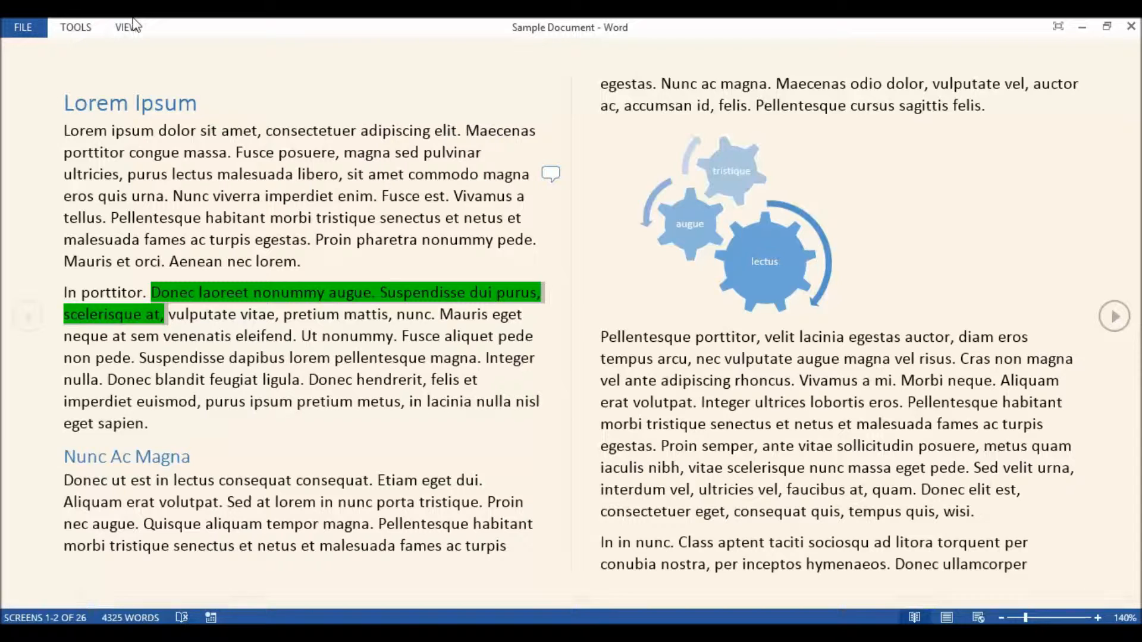
click(127, 27)
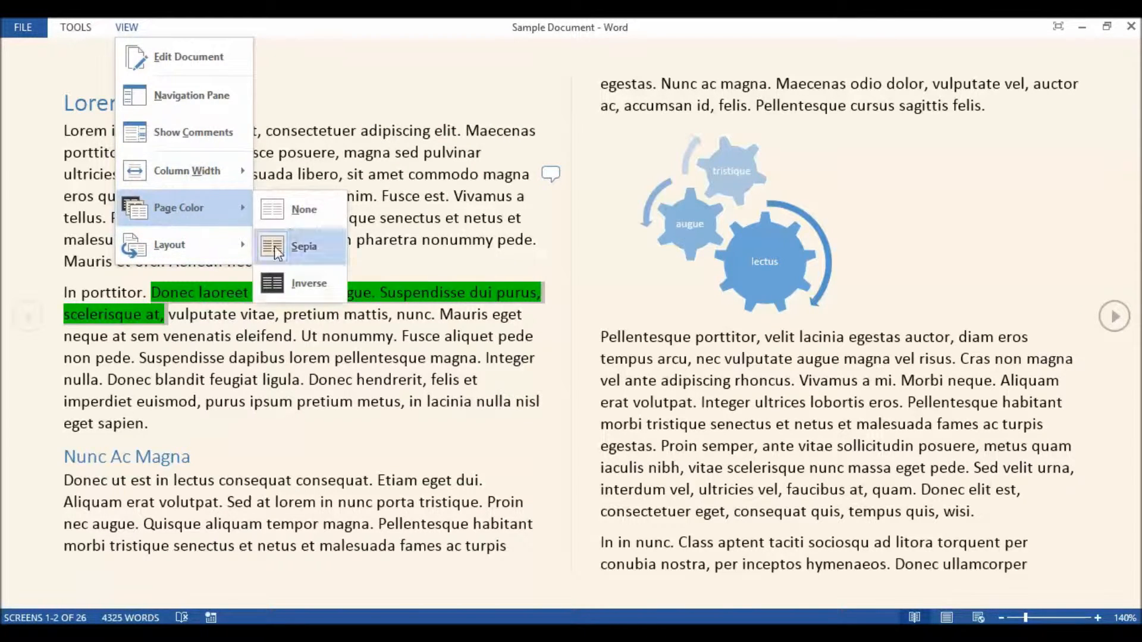
click(309, 284)
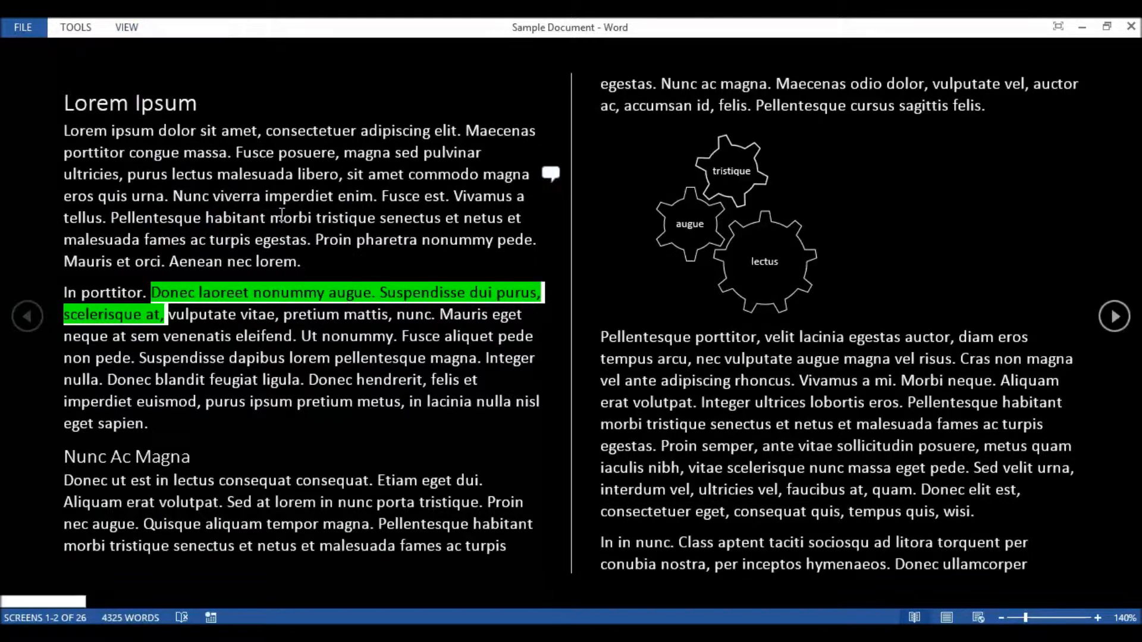
click(126, 27)
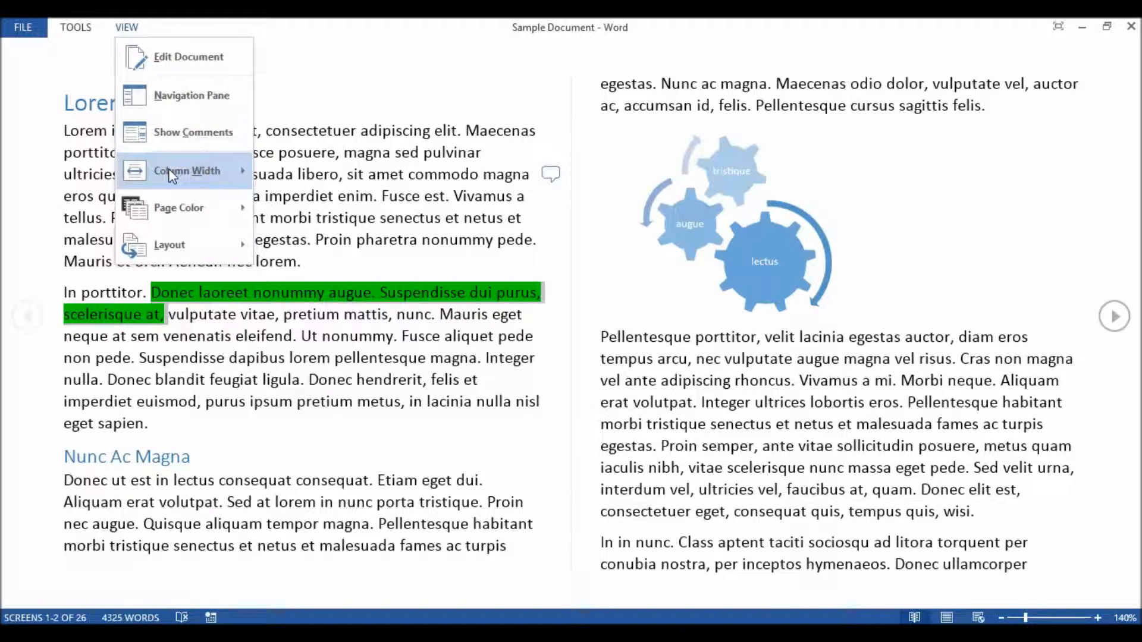
Set the Read Mode column width to Narrow, then to Wide full-screen text.
click(187, 171)
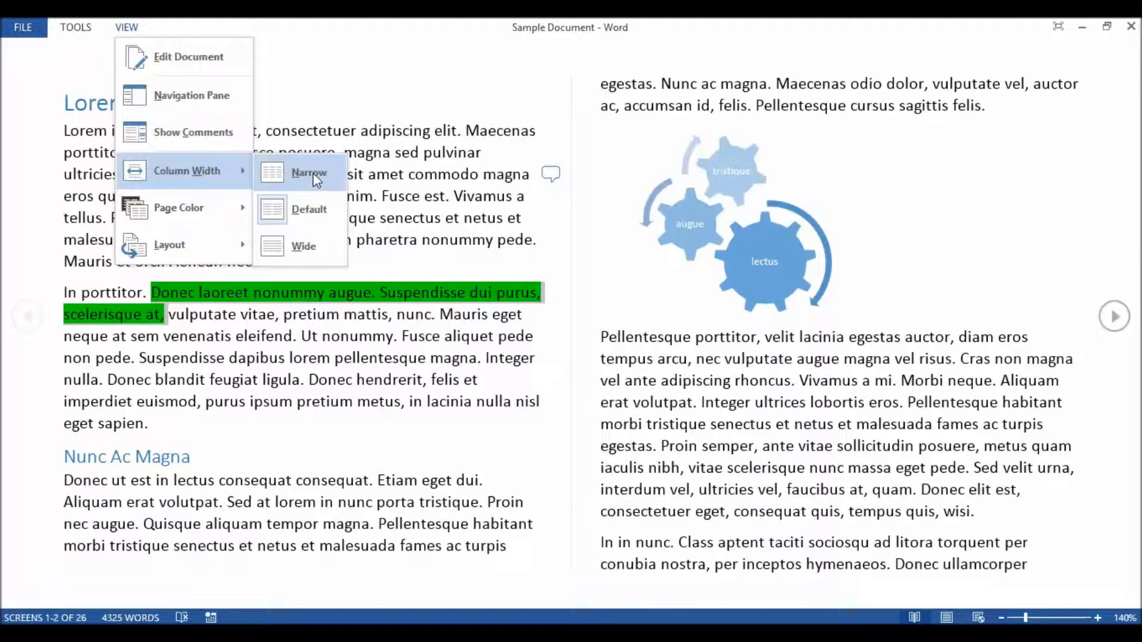
click(310, 173)
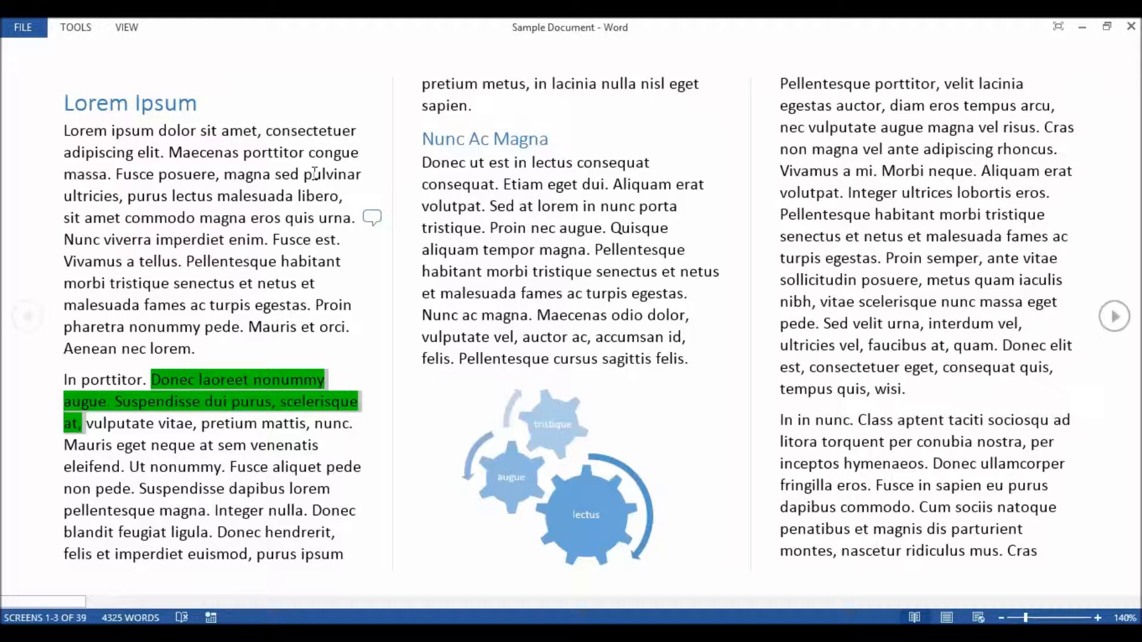
click(127, 28)
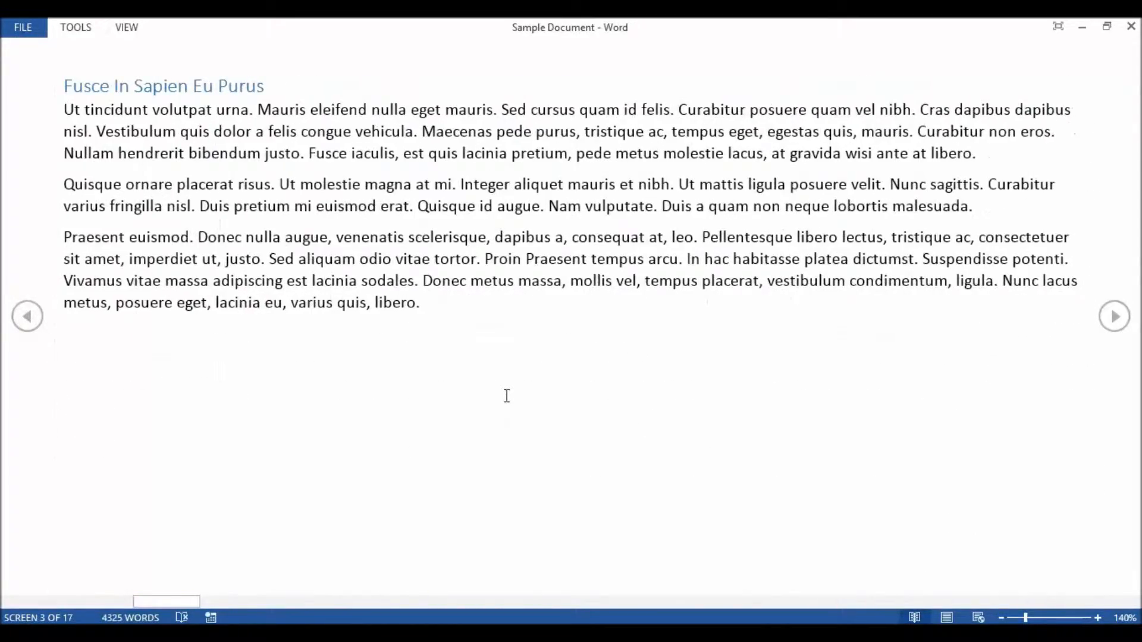
mouse_move(855, 233)
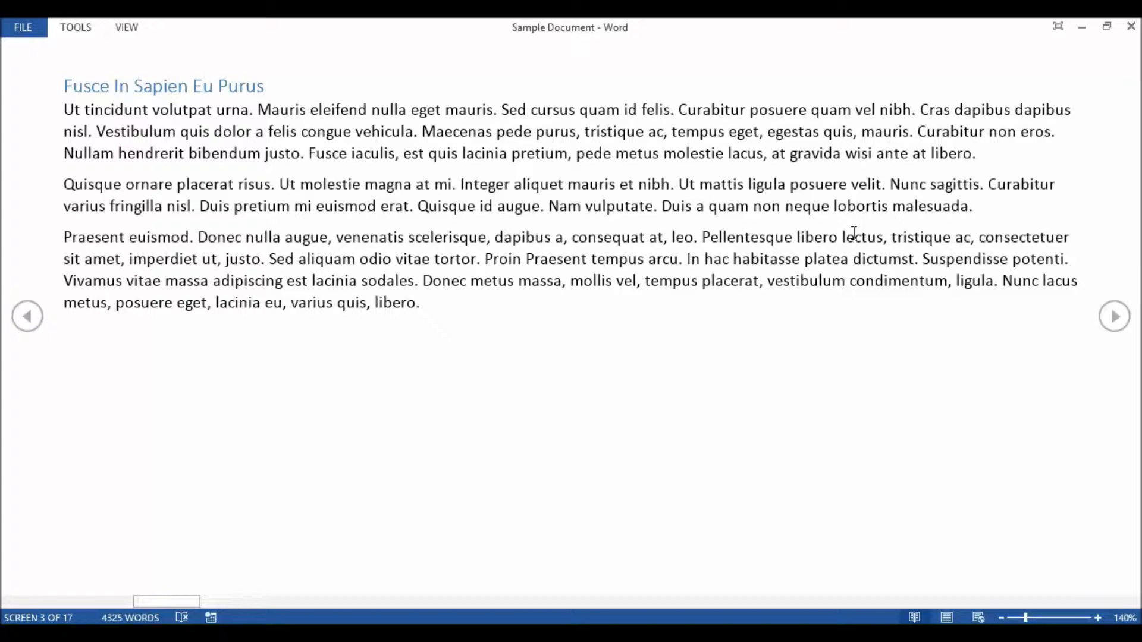